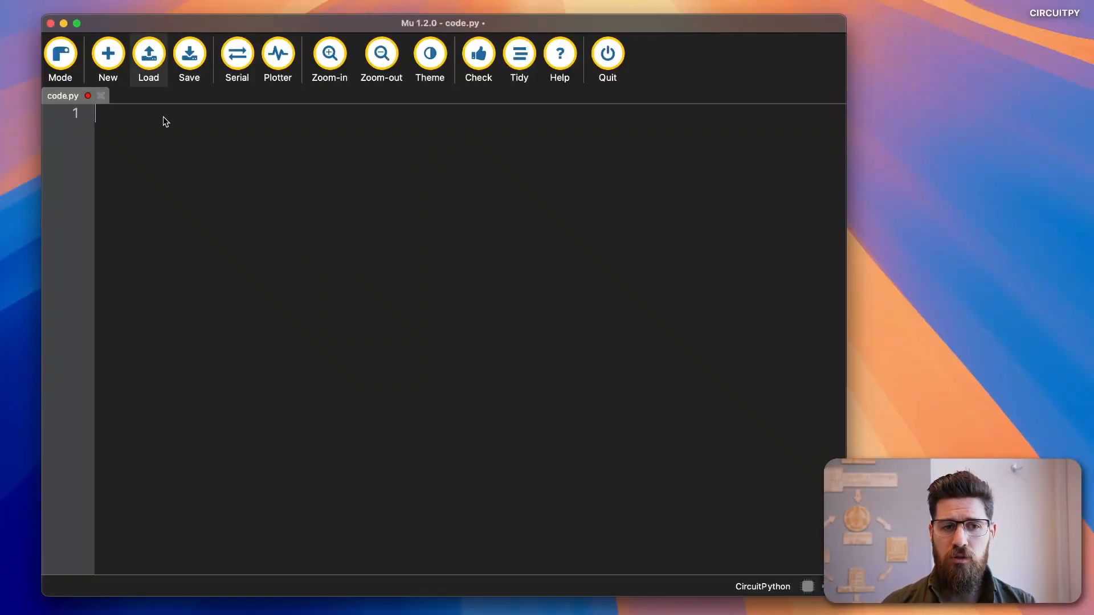
Open code.py from the CIRCUITPY drive in Mu, dismissing the already-open warning.
{"action": "left_click", "coordinate": [147, 57]}
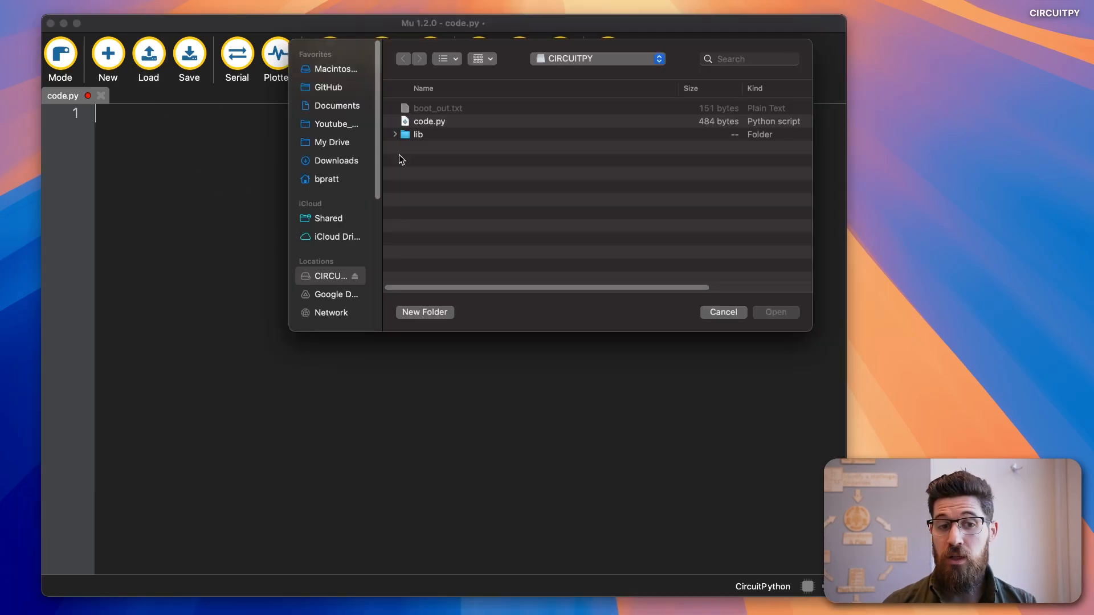
{"action": "left_click", "coordinate": [429, 121]}
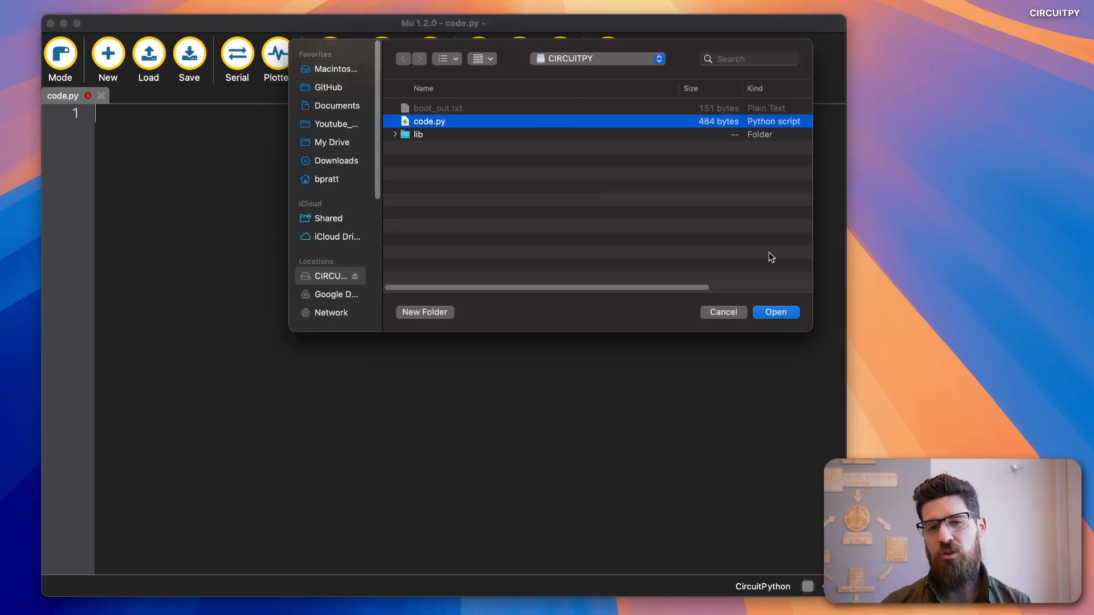
{"action": "left_click", "coordinate": [774, 312]}
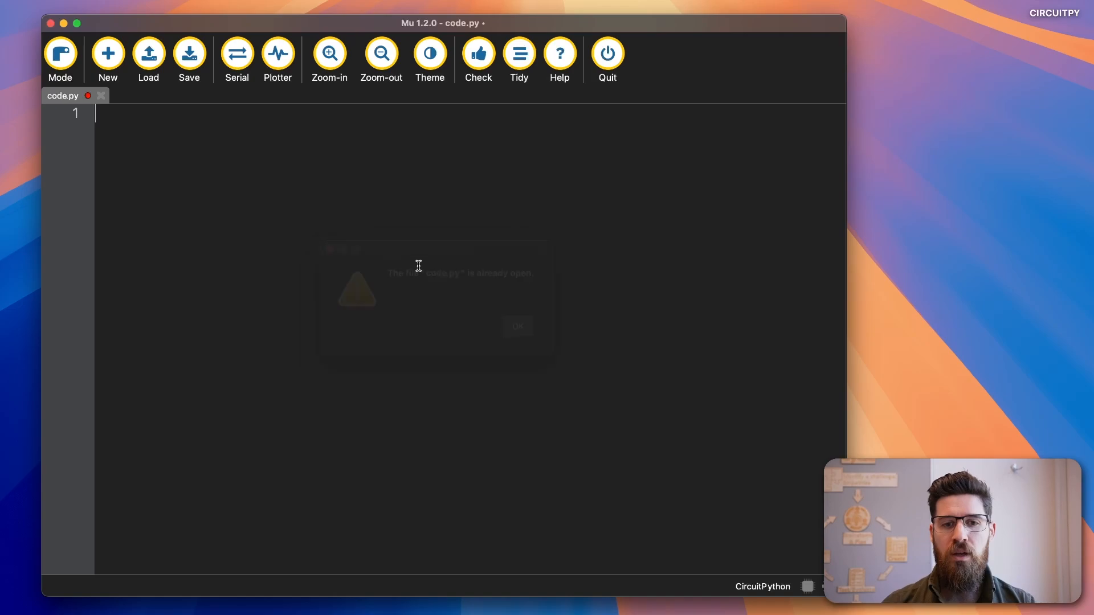
{"action": "left_click", "coordinate": [517, 326]}
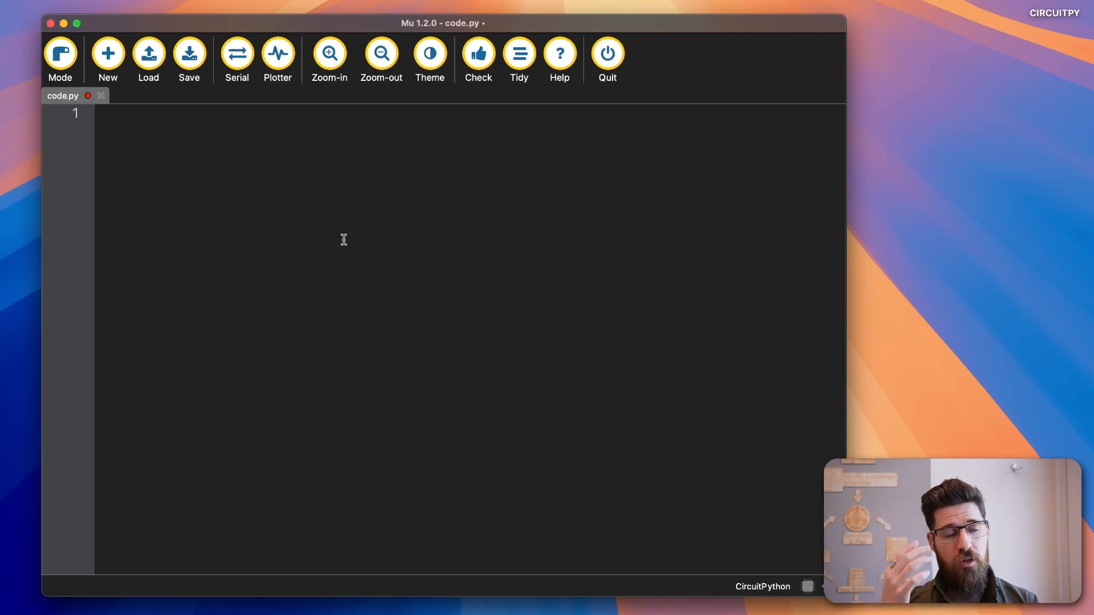
Type import lines for board, terminalio and adafruit_displayio_ssd1306.
{"action": "type", "text": "import b"}
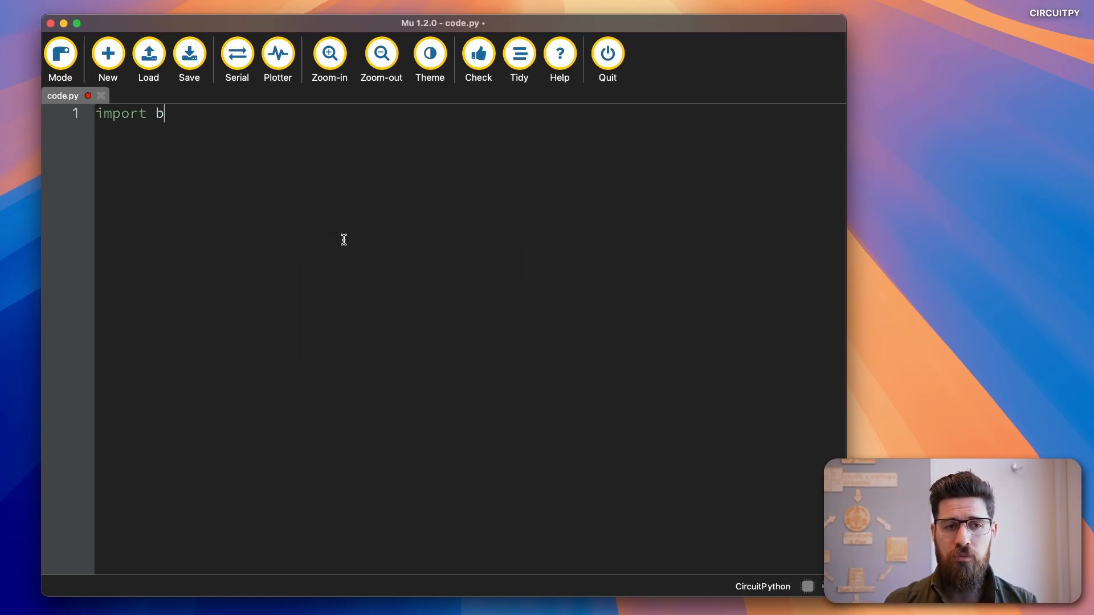
{"action": "type", "text": "oard"}
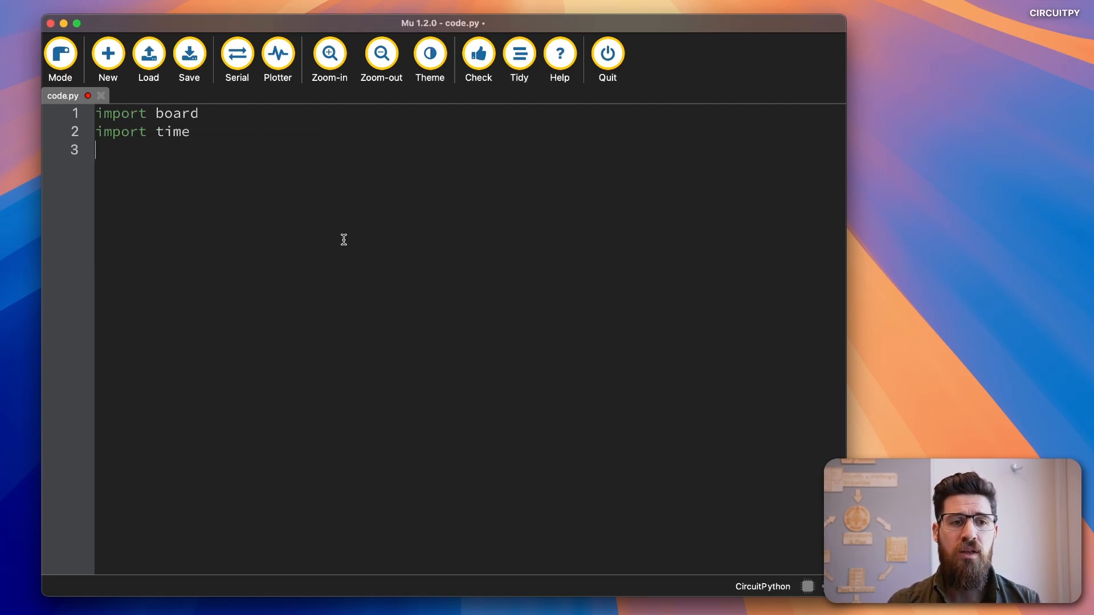
{"action": "type", "text": "import termina"}
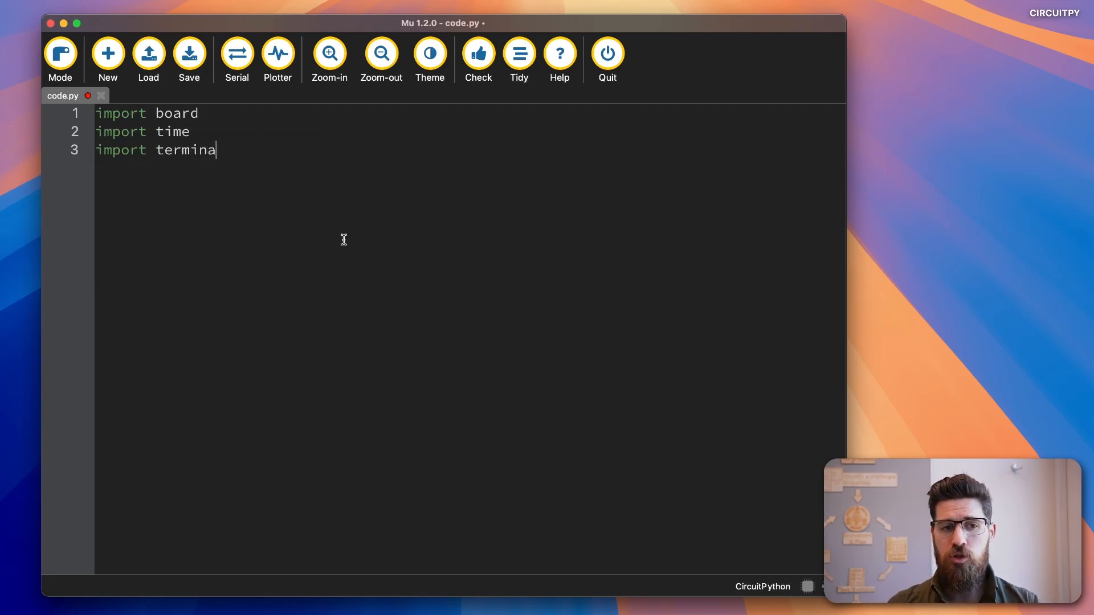
{"action": "type", "text": "lio"}
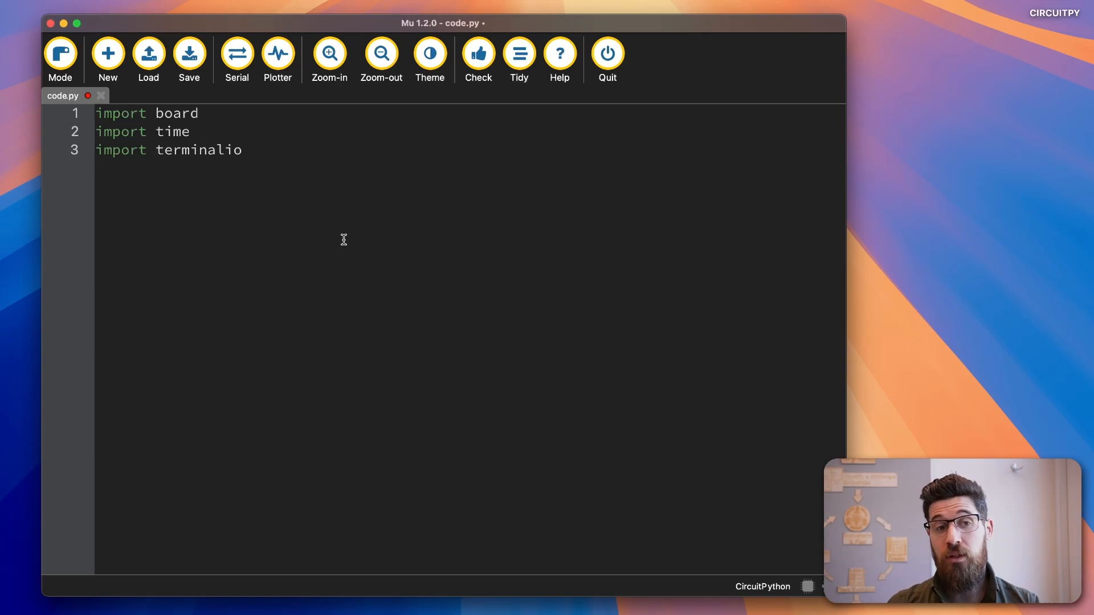
{"action": "type", "text": "impor"}
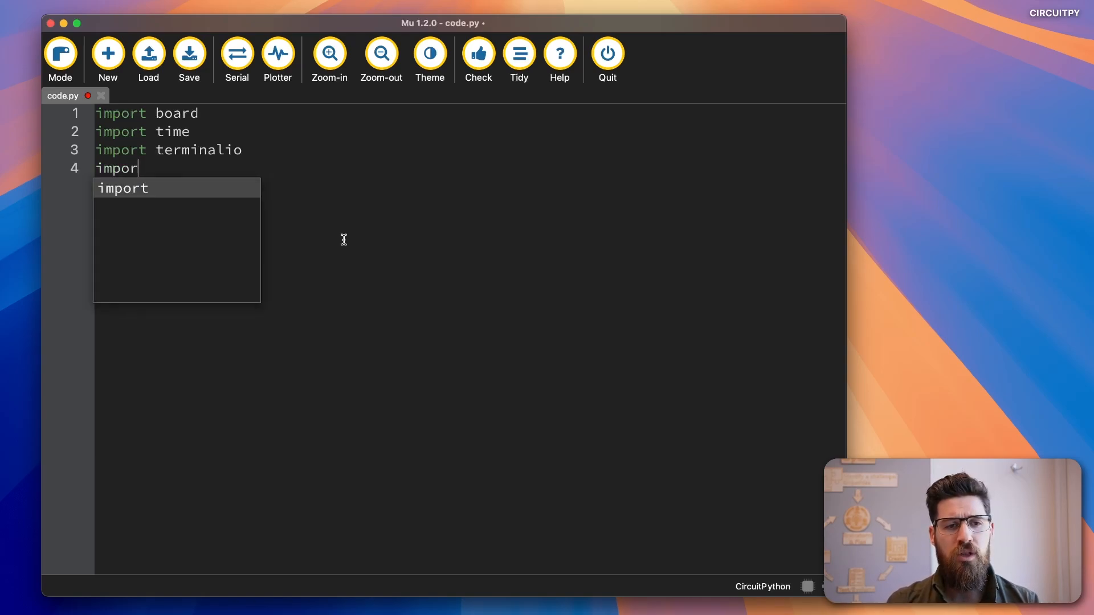
{"action": "type", "text": "t ada"}
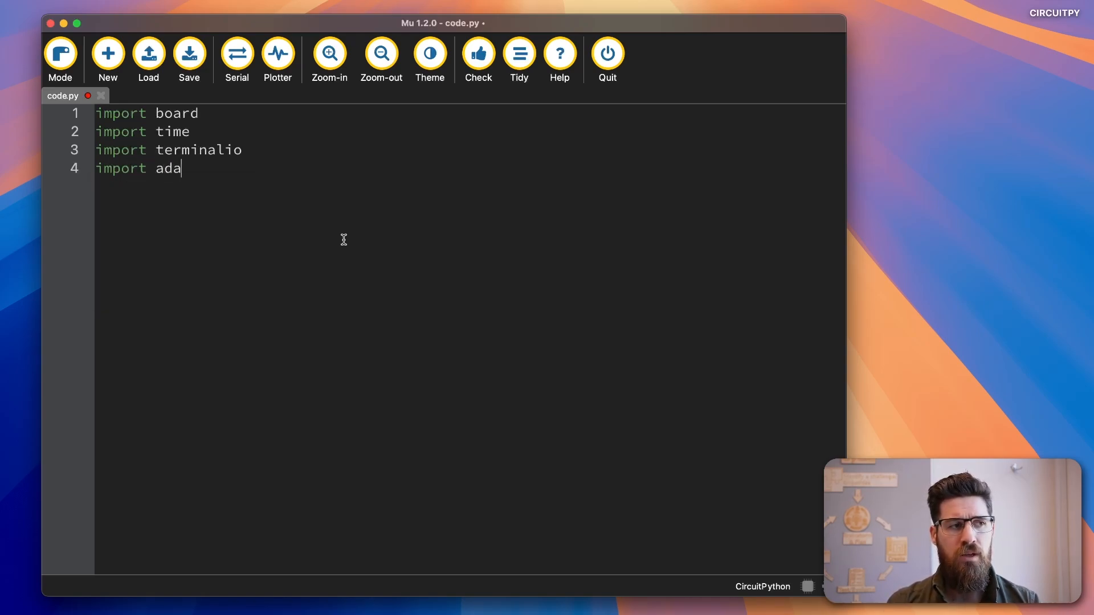
{"action": "type", "text": "fruit"}
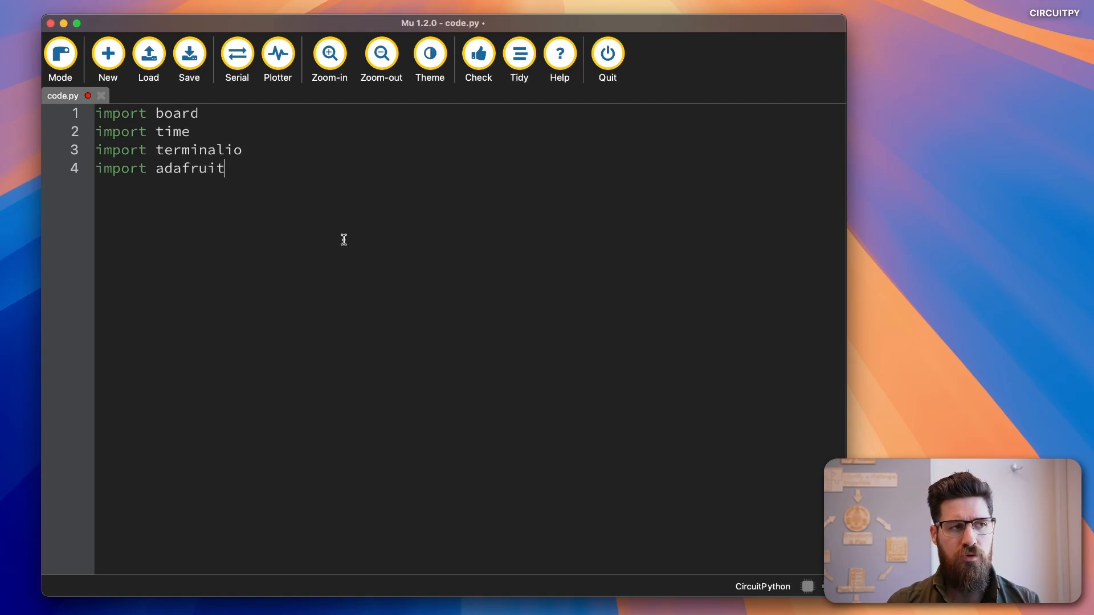
{"action": "type", "text": "_displayio"}
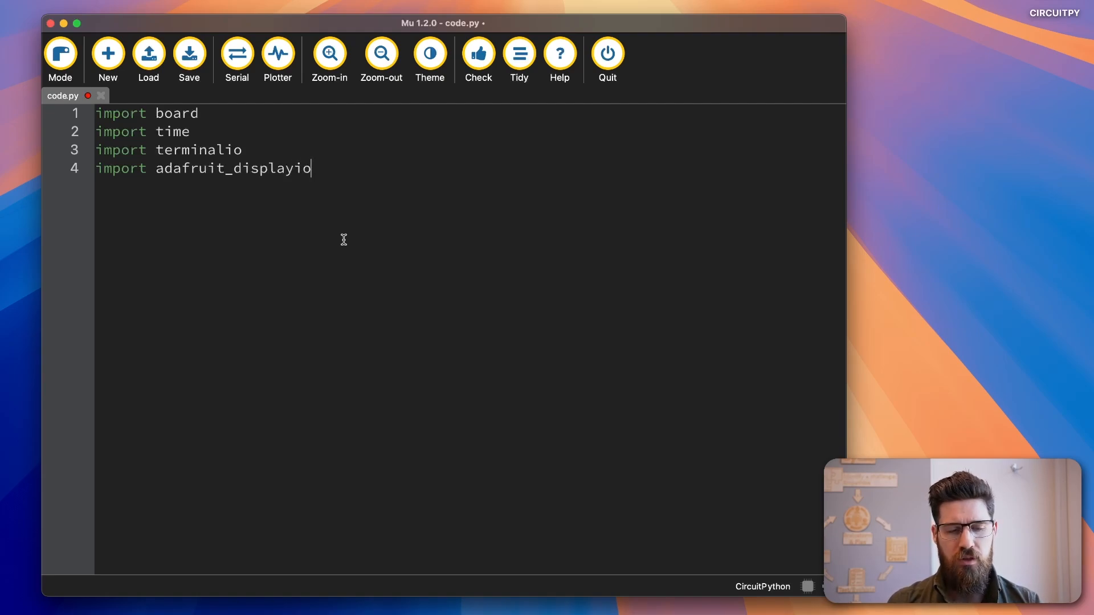
{"action": "type", "text": "_ssd1"}
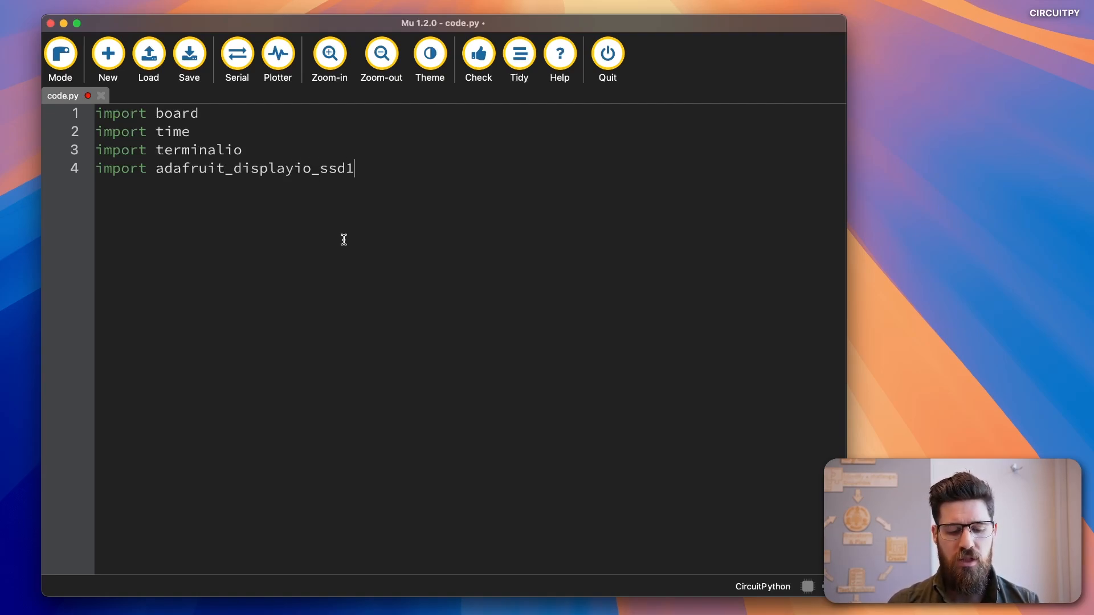
{"action": "type", "text": "306"}
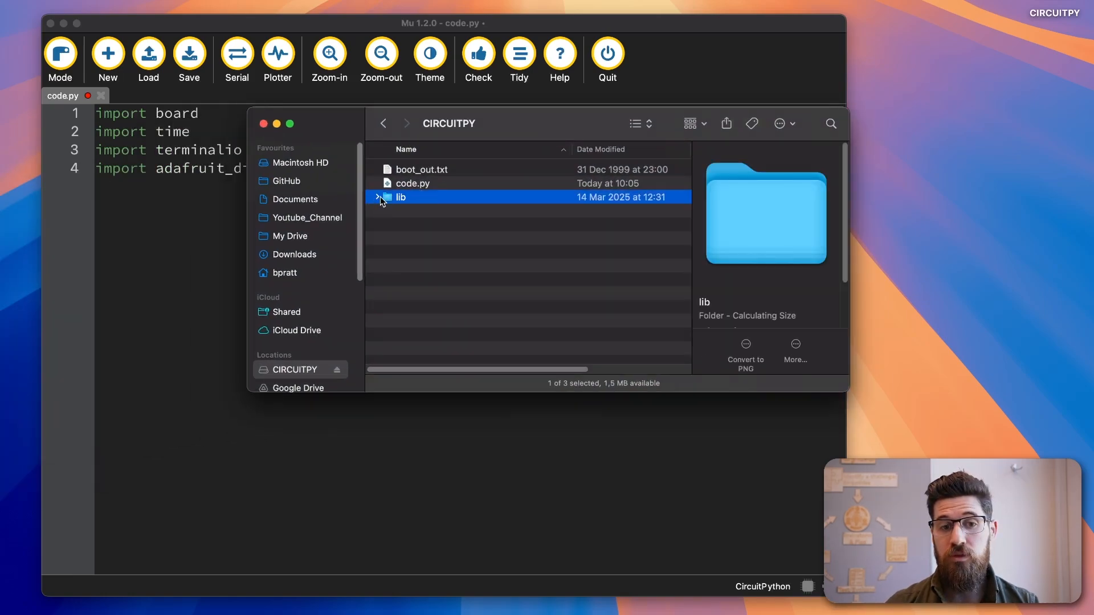
Expand the lib folder on the CIRCUITPY drive in Finder to view its contents.
{"action": "left_click", "coordinate": [376, 198]}
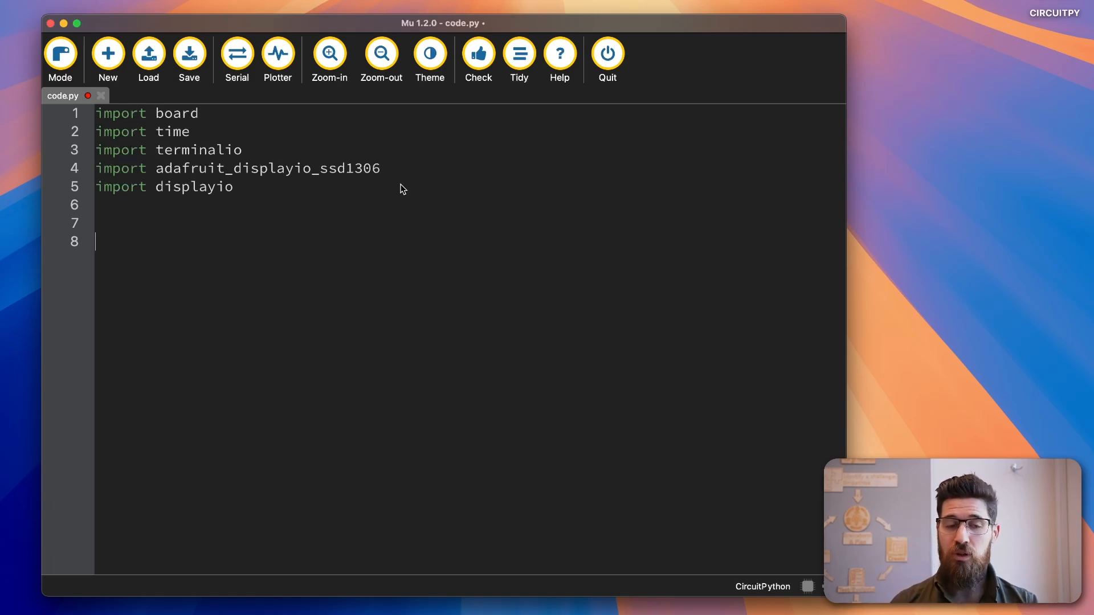
Add displayio.release_displays() and oled_reset = board.D9, then start a new line.
{"action": "type", "text": "displayio.r"}
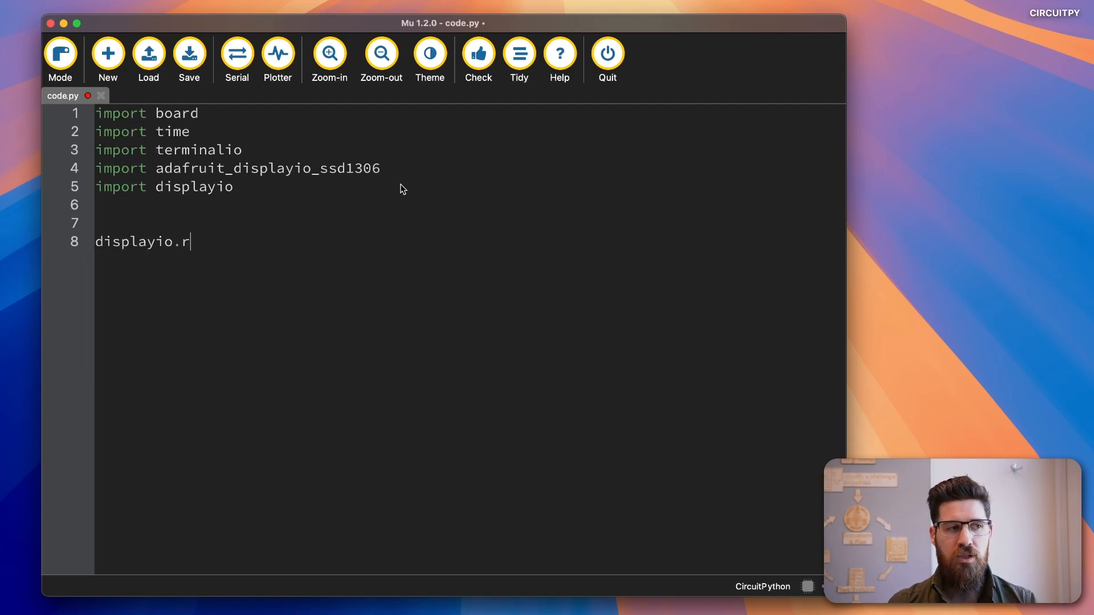
{"action": "type", "text": "elease_dispolays("}
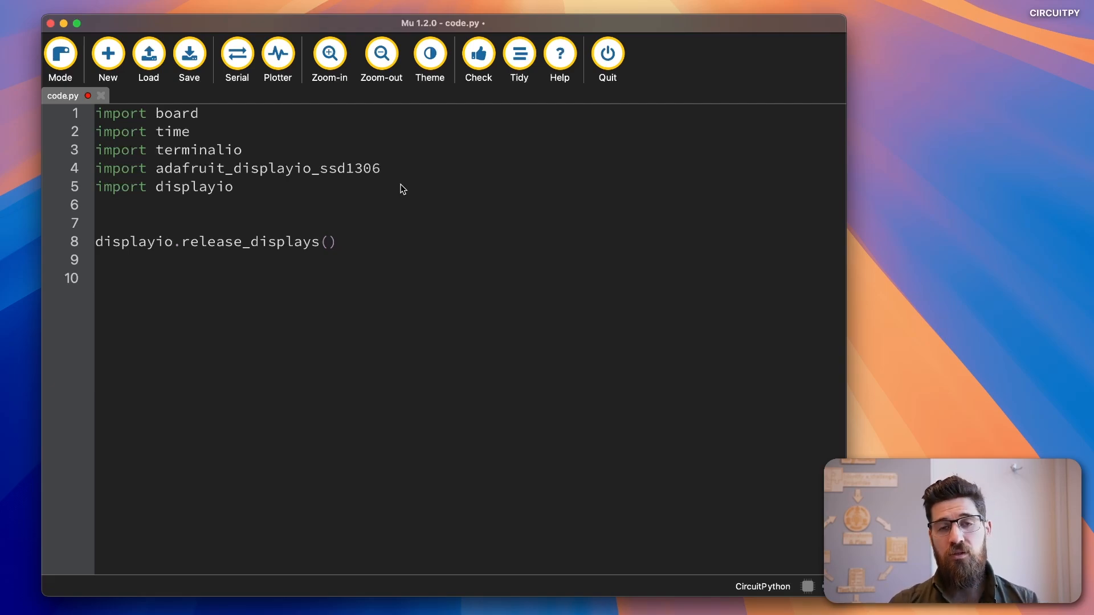
{"action": "type", "text": "o"}
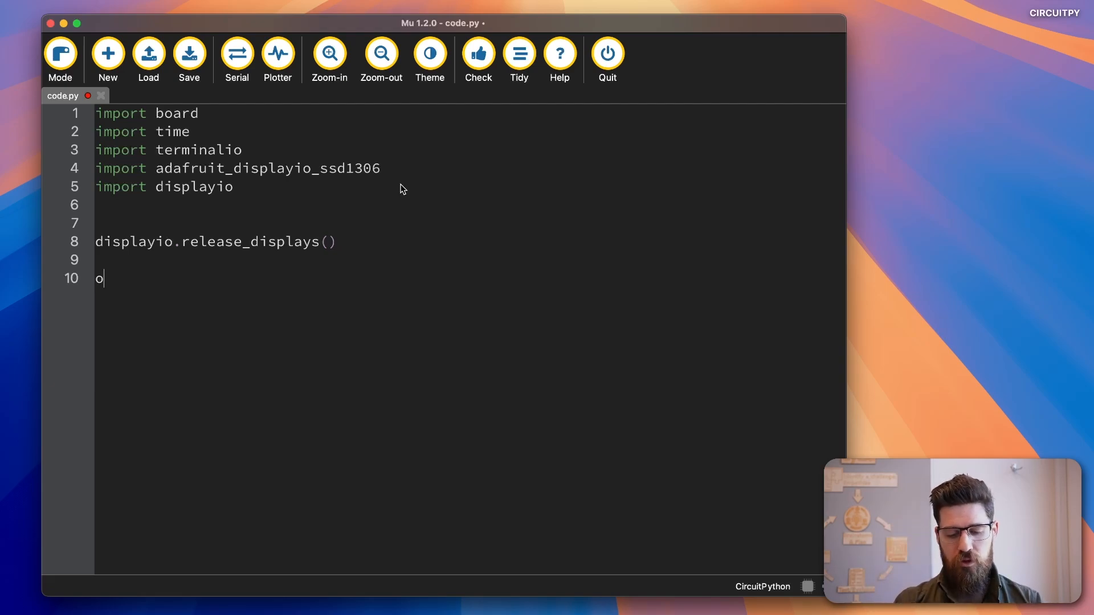
{"action": "type", "text": "led_reset"}
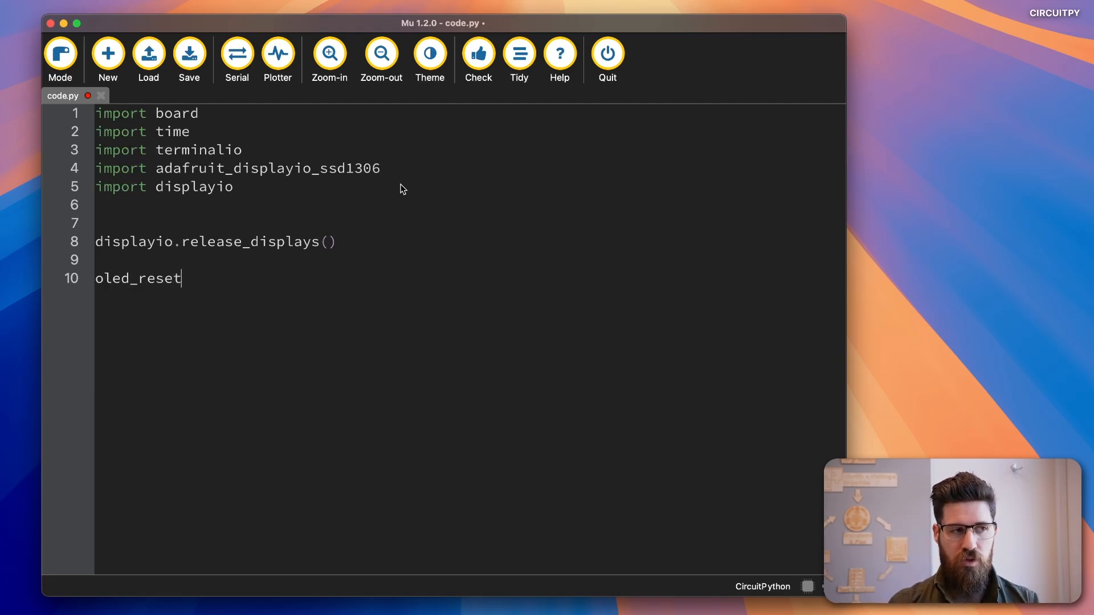
{"action": "type", "text": "= board.D9"}
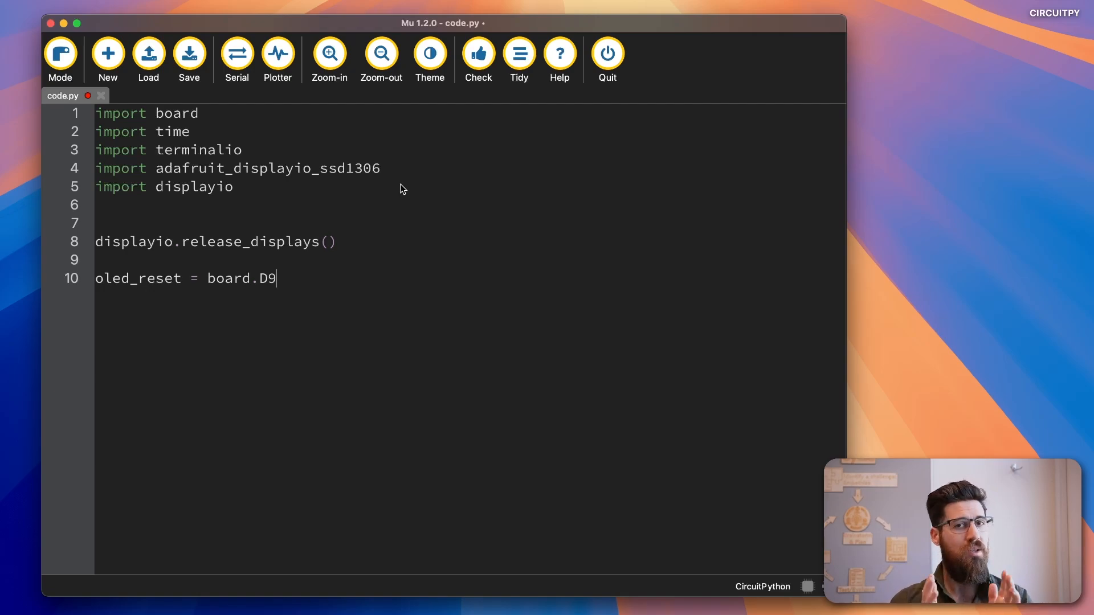
{"action": "key", "text": "enter"}
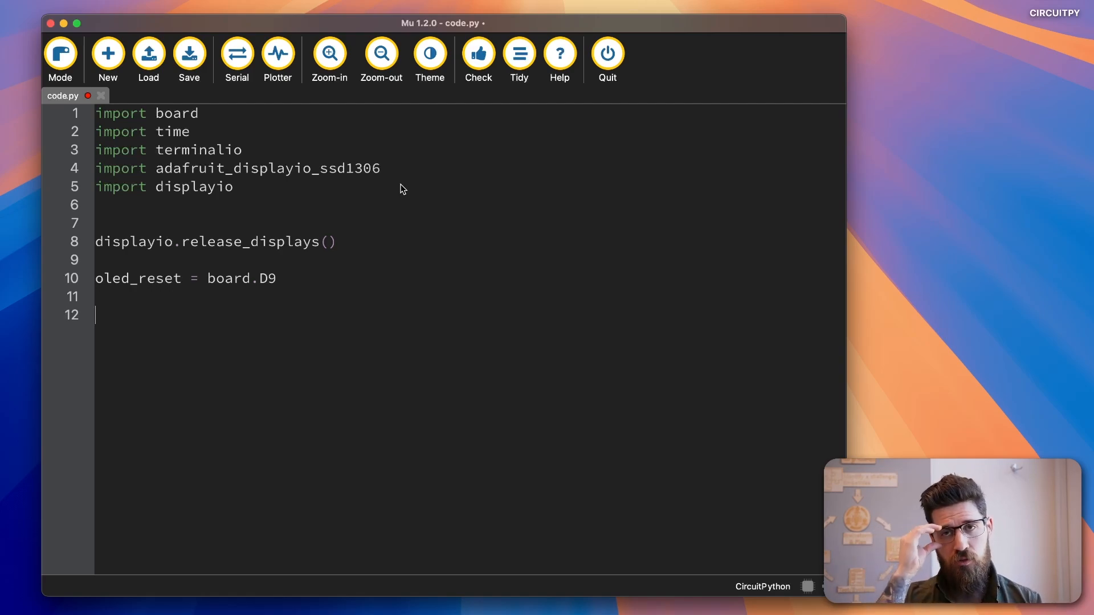
Create the I2C bus with i2c = board.I2C().
{"action": "type", "text": "i2"}
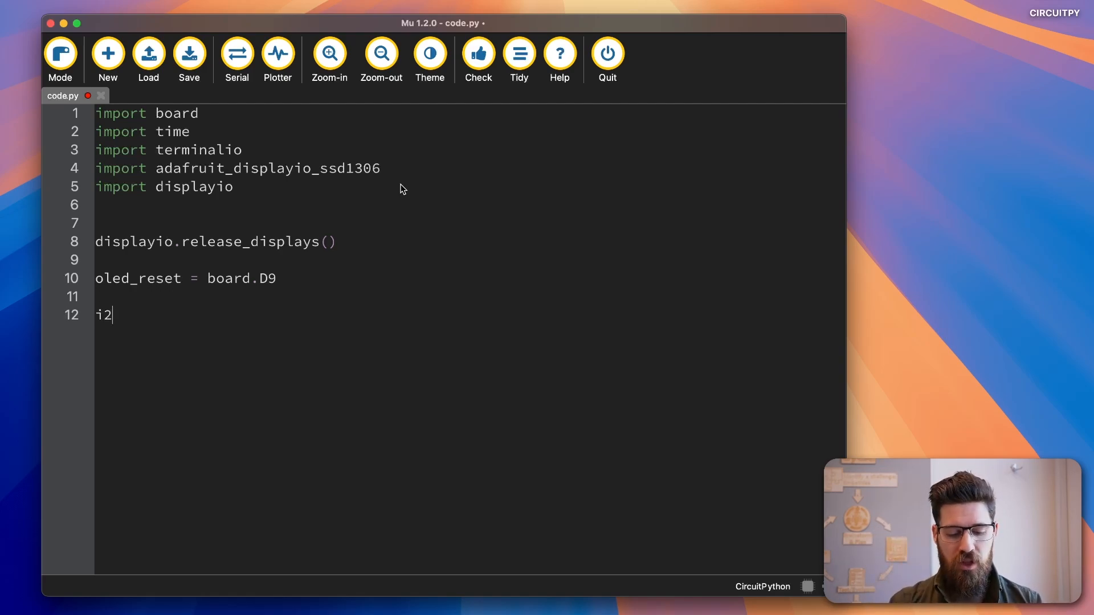
{"action": "type", "text": "c = board."}
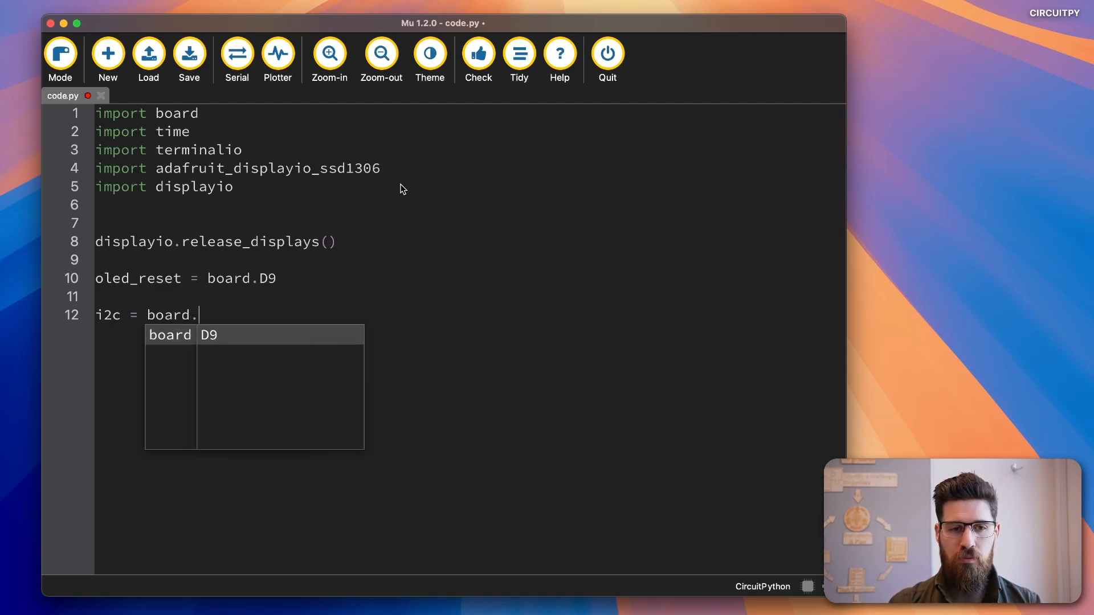
{"action": "type", "text": "I@"}
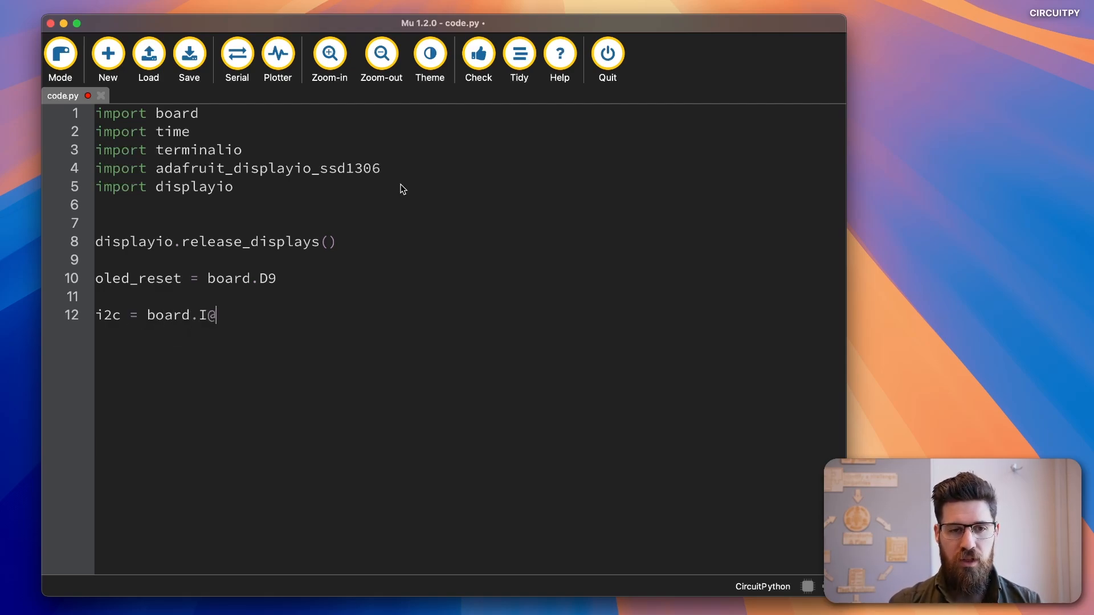
{"action": "type", "text": "2C("}
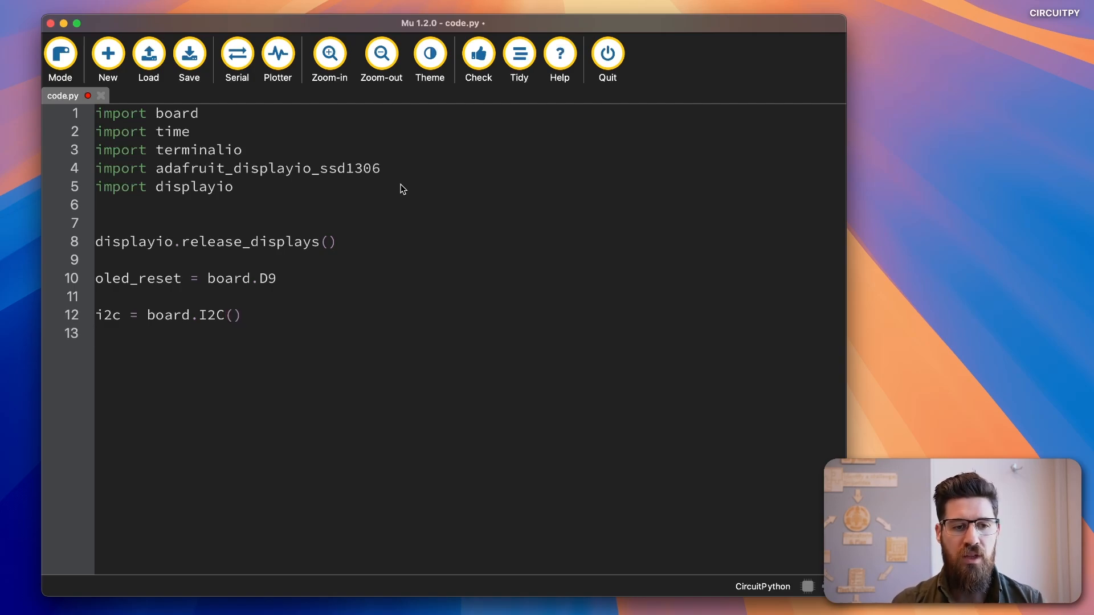
Create display_bus with displayio.I2CDisplay(i2c, device_address=0x3d, reset=oled_reset).
{"action": "type", "text": "display_"}
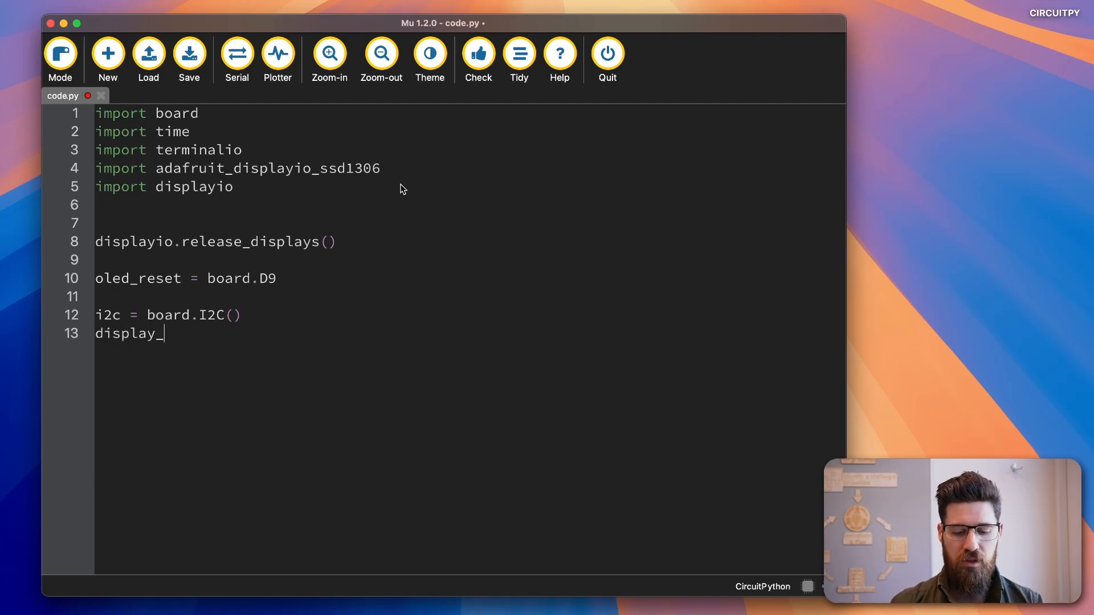
{"action": "type", "text": "_bus = displa"}
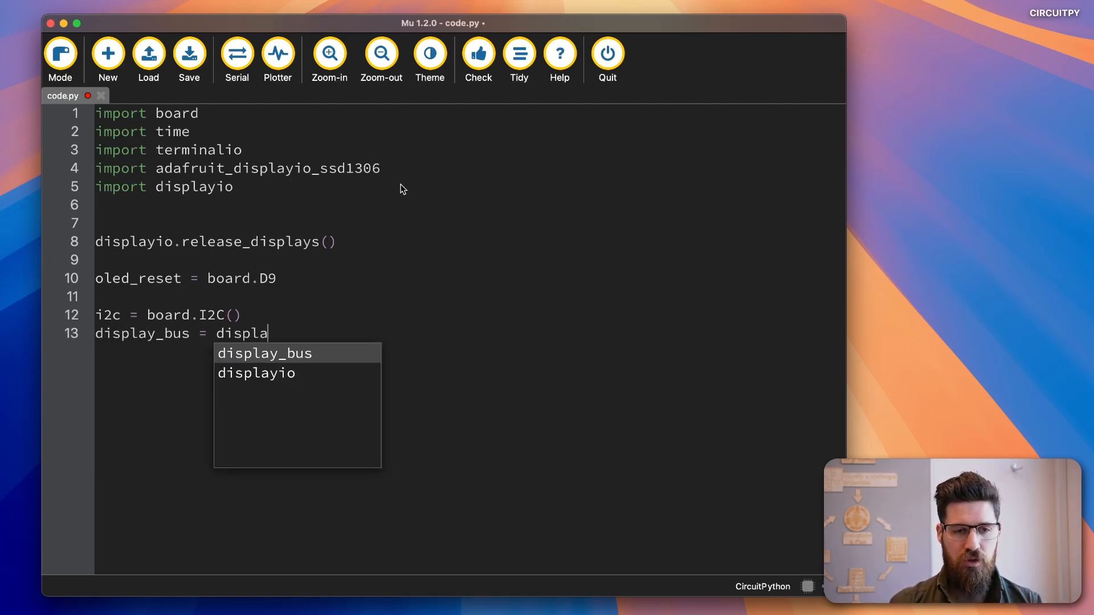
{"action": "type", "text": "yio.I"}
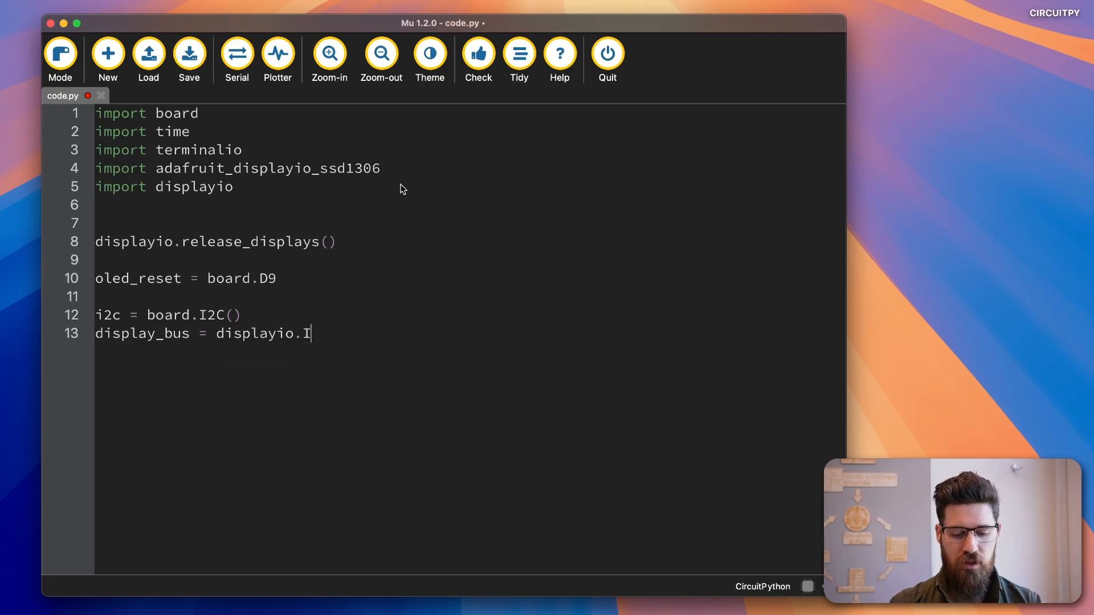
{"action": "type", "text": "CD"}
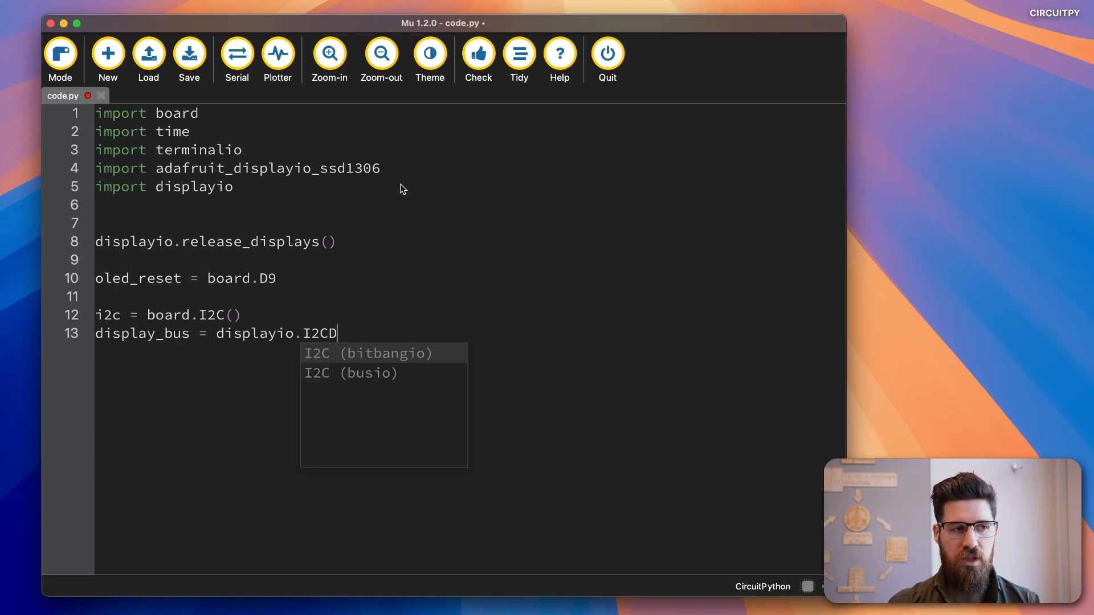
{"action": "type", "text": "isplay(i2c,"}
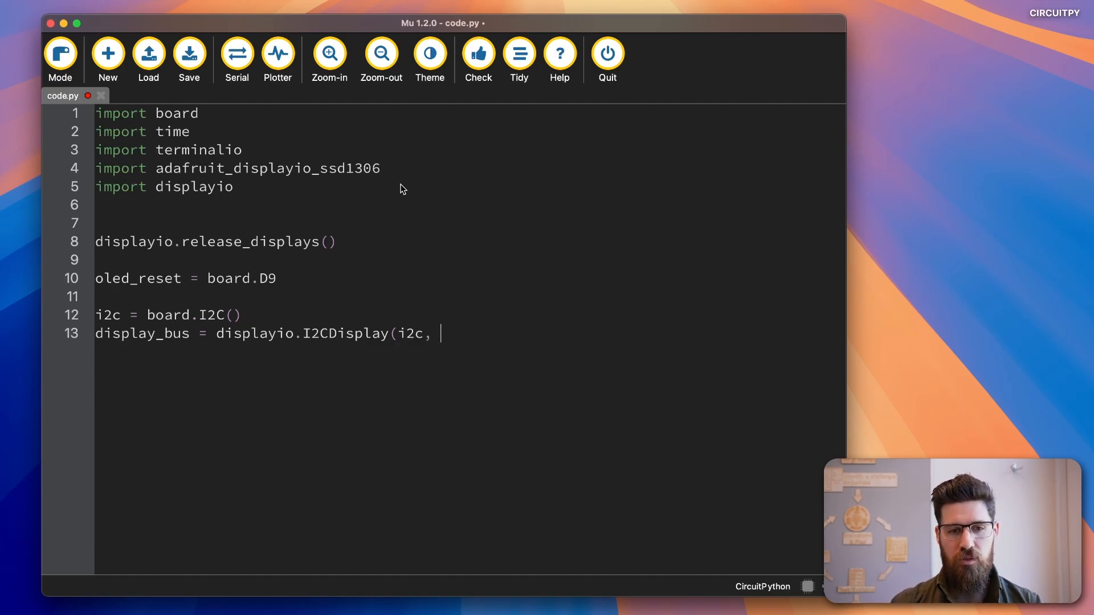
{"action": "type", "text": "device"}
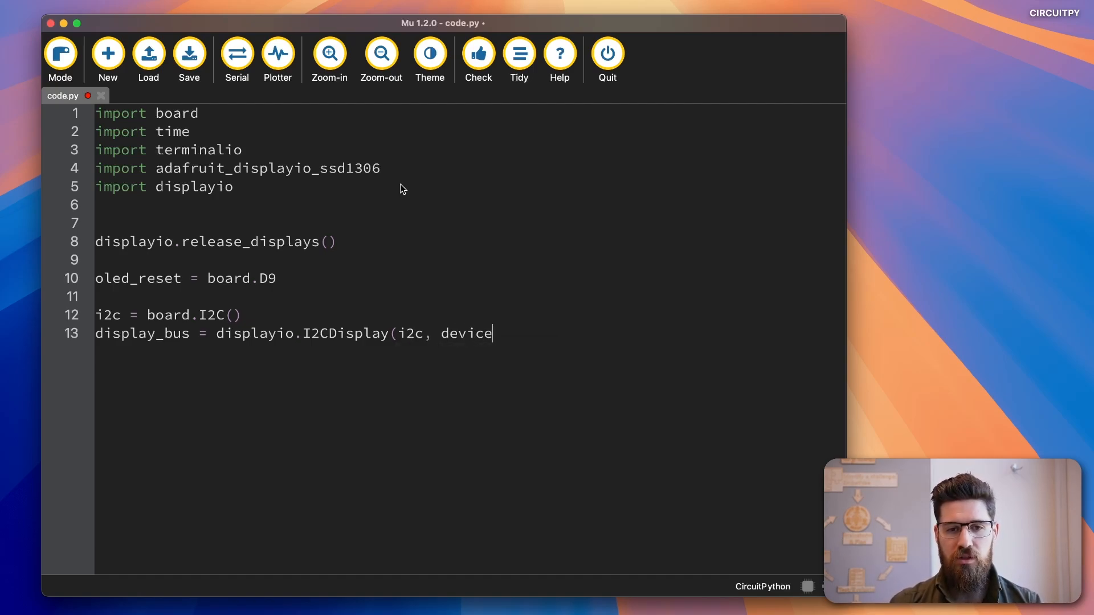
{"action": "type", "text": "_address="}
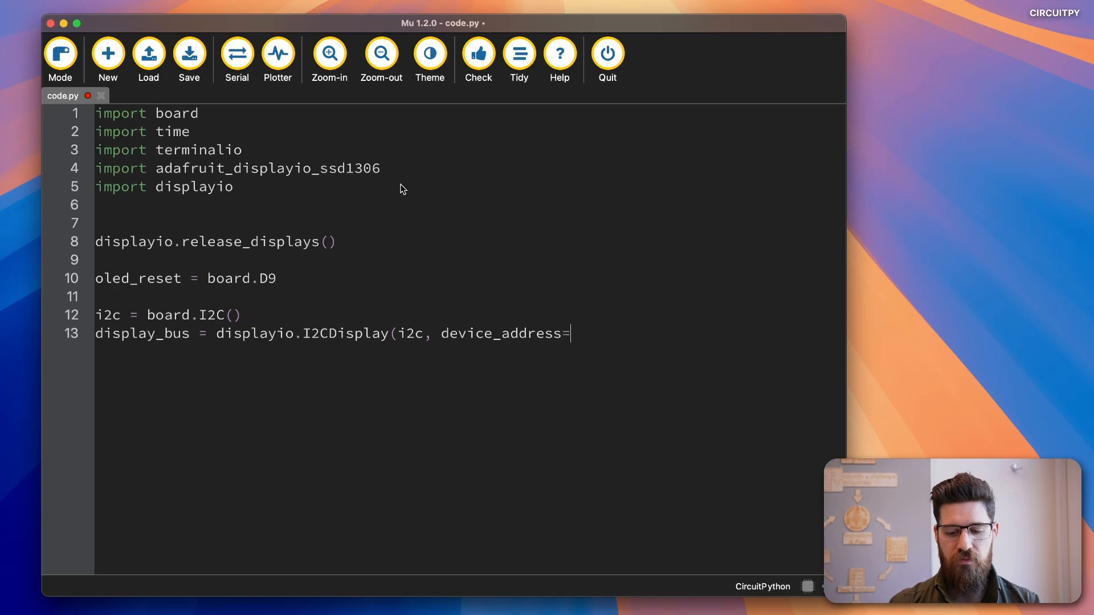
{"action": "type", "text": "0x"}
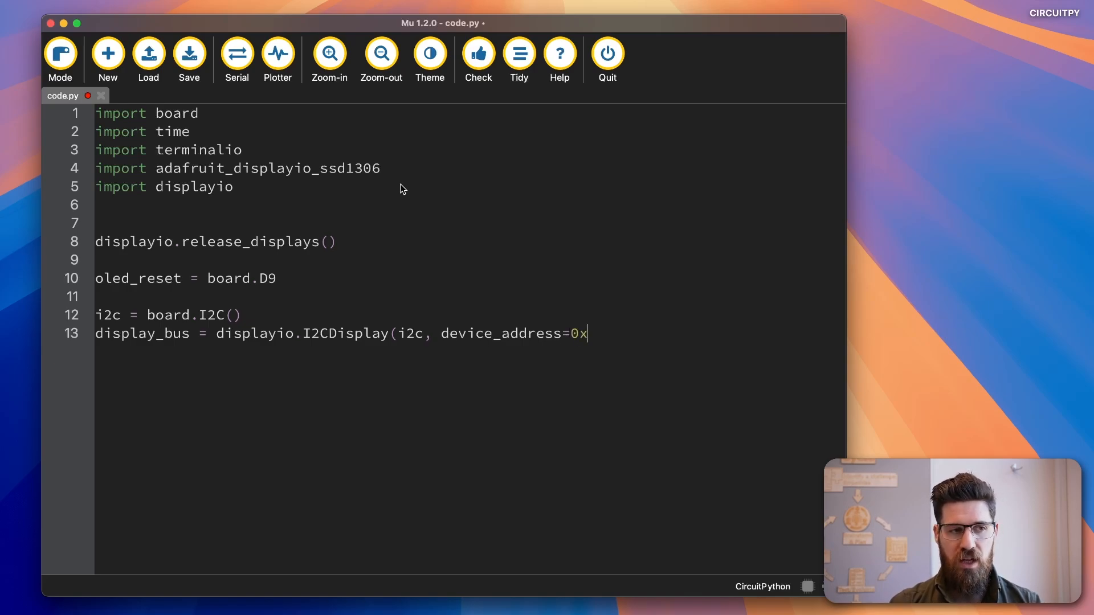
{"action": "type", "text": "3d,"}
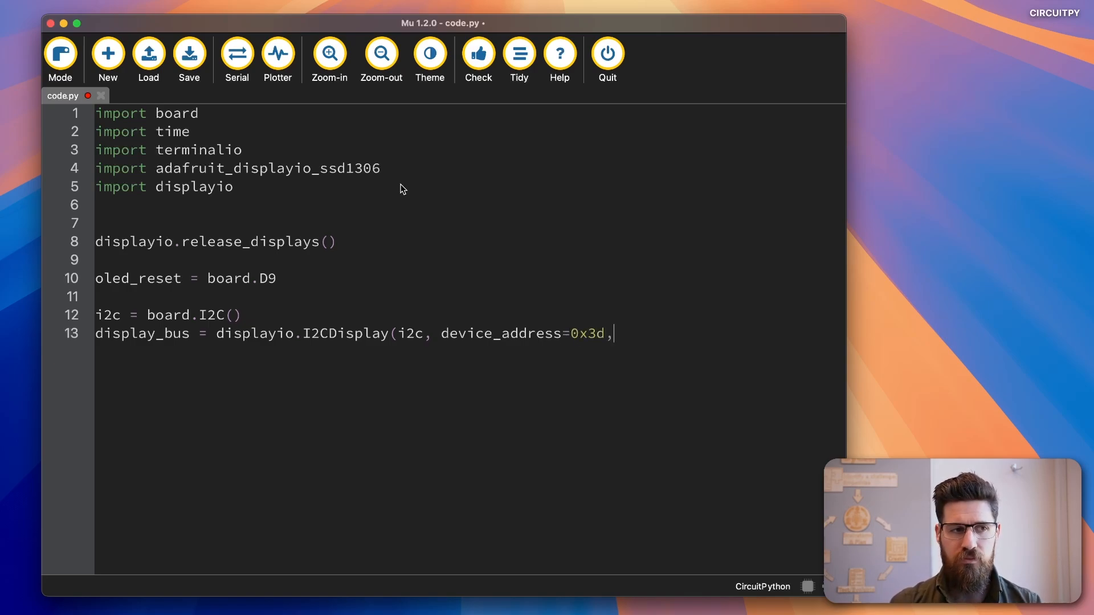
{"action": "type", "text": "reset=oled_reset"}
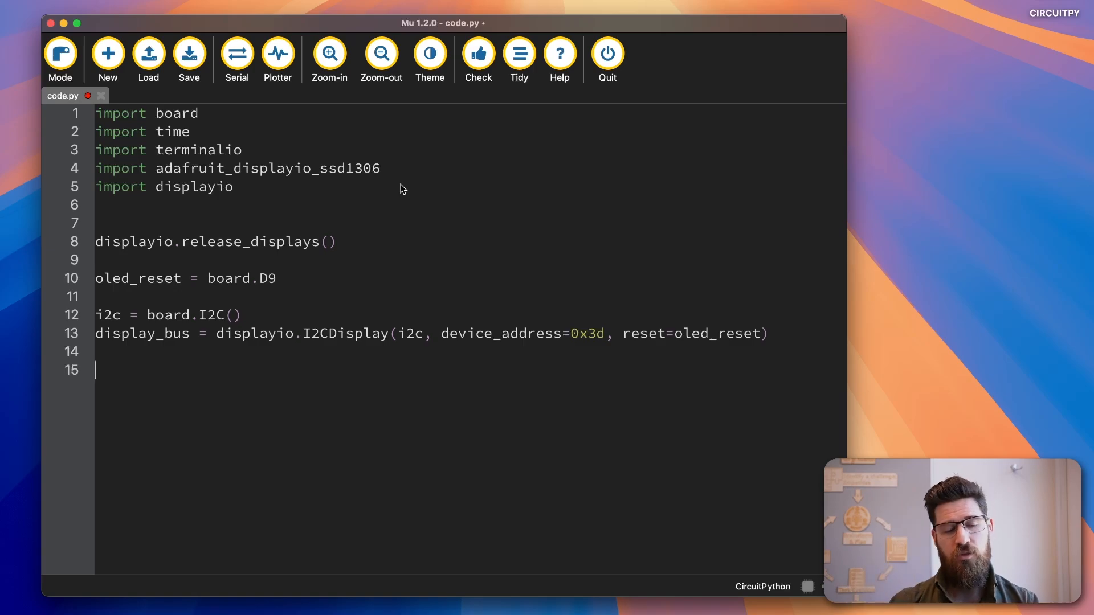
Add WIDTH = 128, HEIGHT = 64 and BORDER = 5 on separate lines.
{"action": "type", "text": "WI"}
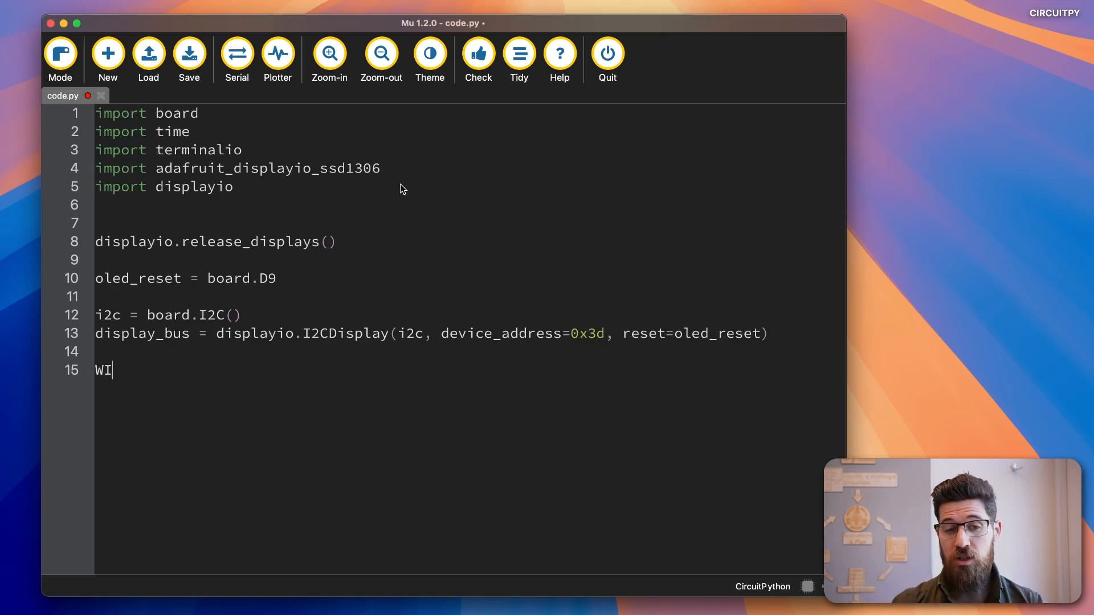
{"action": "type", "text": "DTH"}
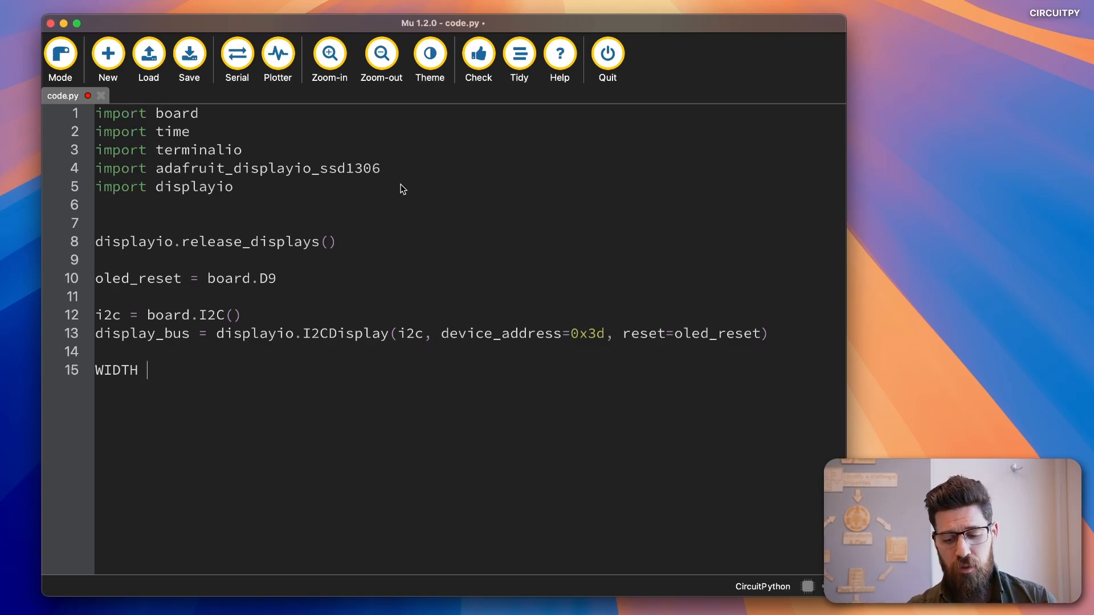
{"action": "type", "text": "= 128"}
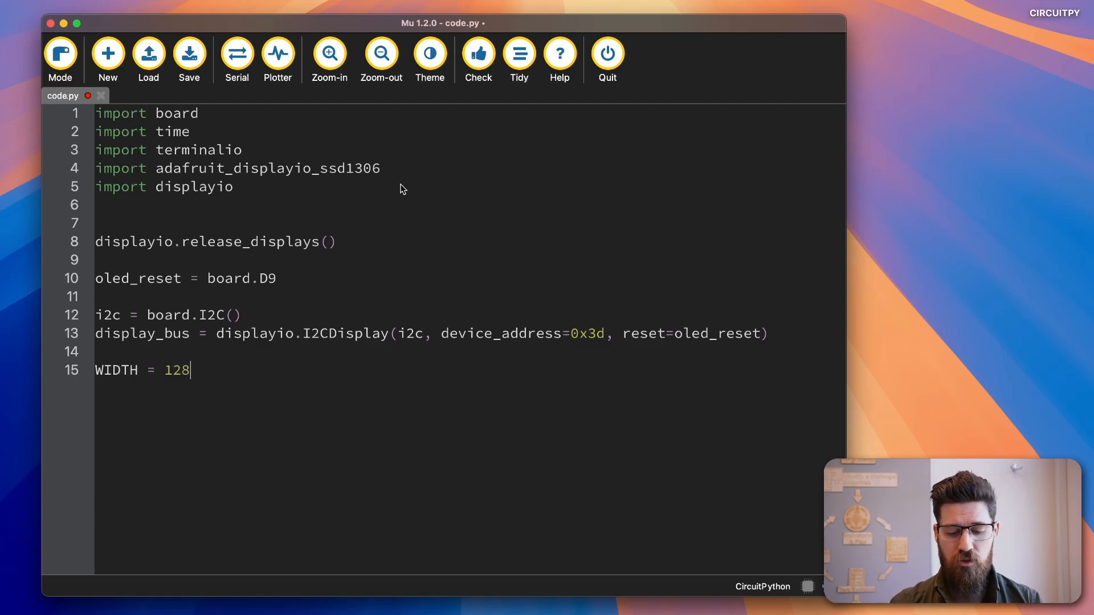
{"action": "key", "text": "enter"}
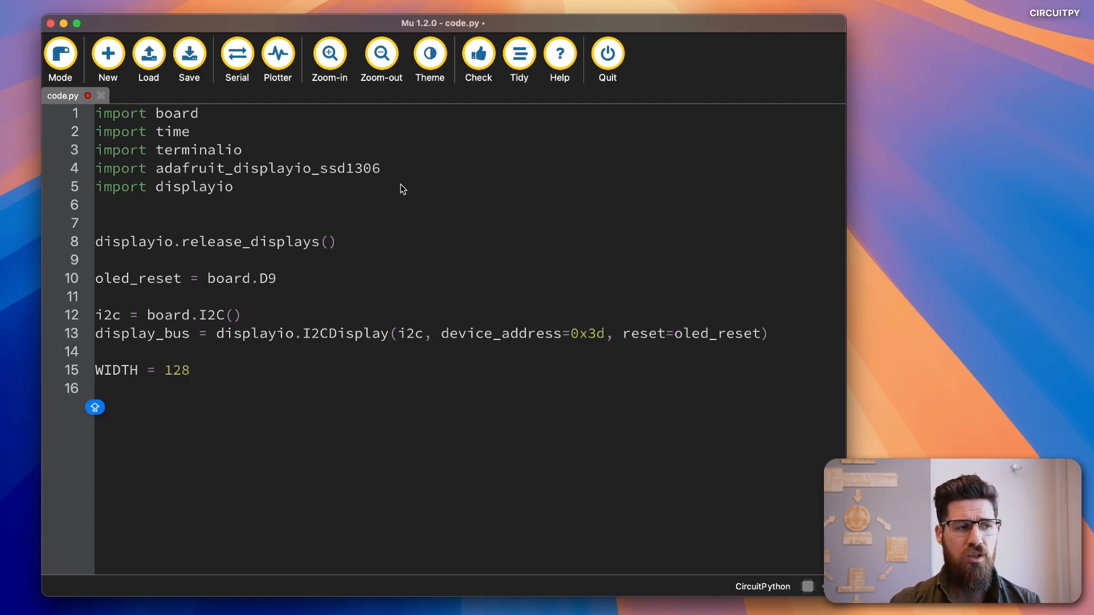
{"action": "type", "text": "HEIGHT ="}
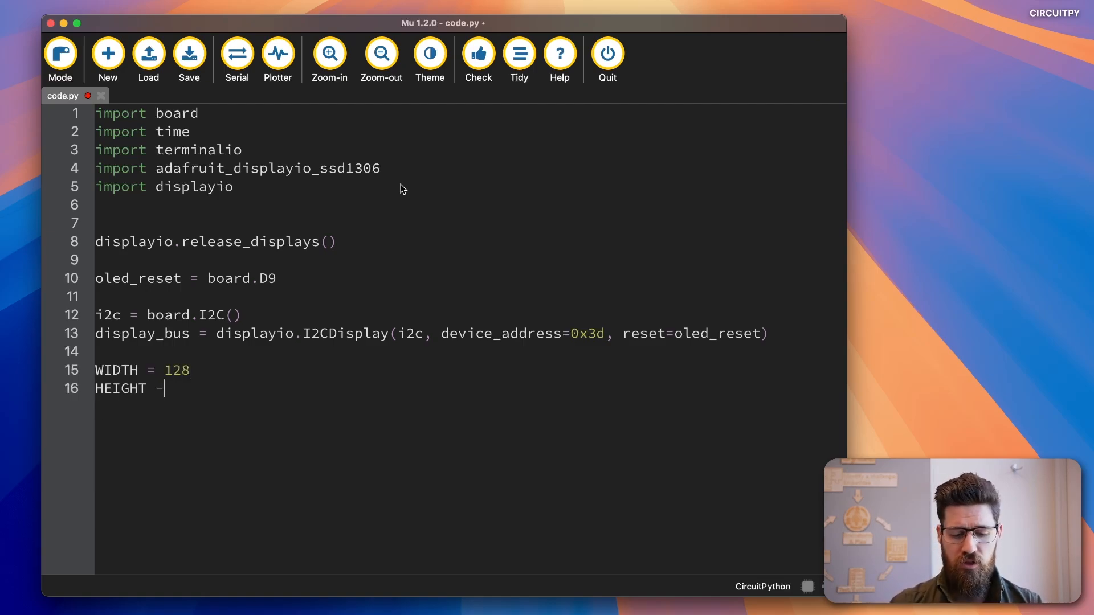
{"action": "type", "text": "= 64"}
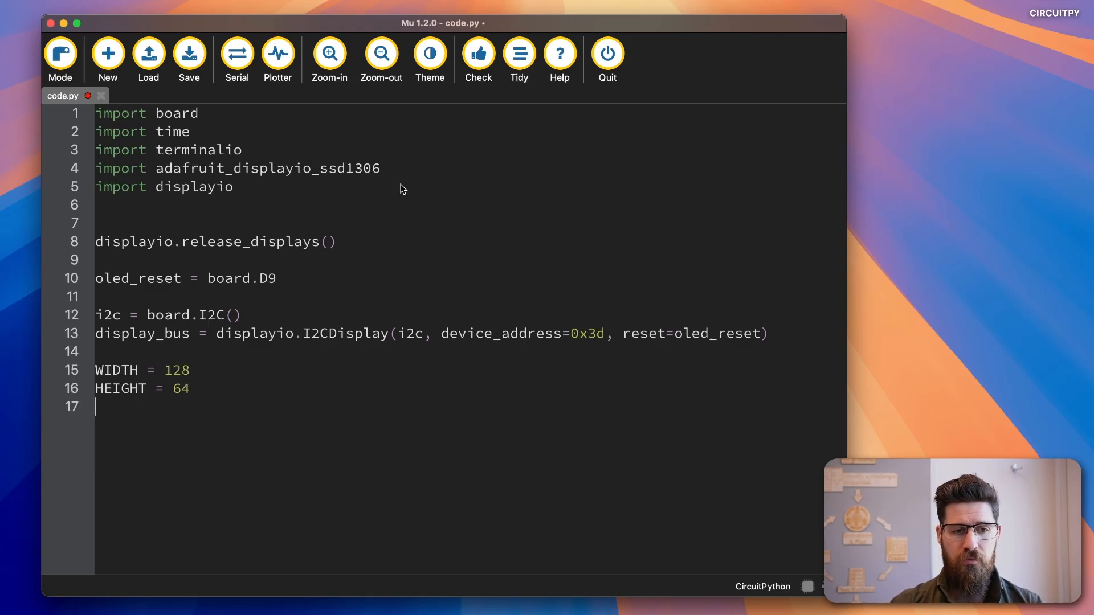
{"action": "type", "text": "BORDER"}
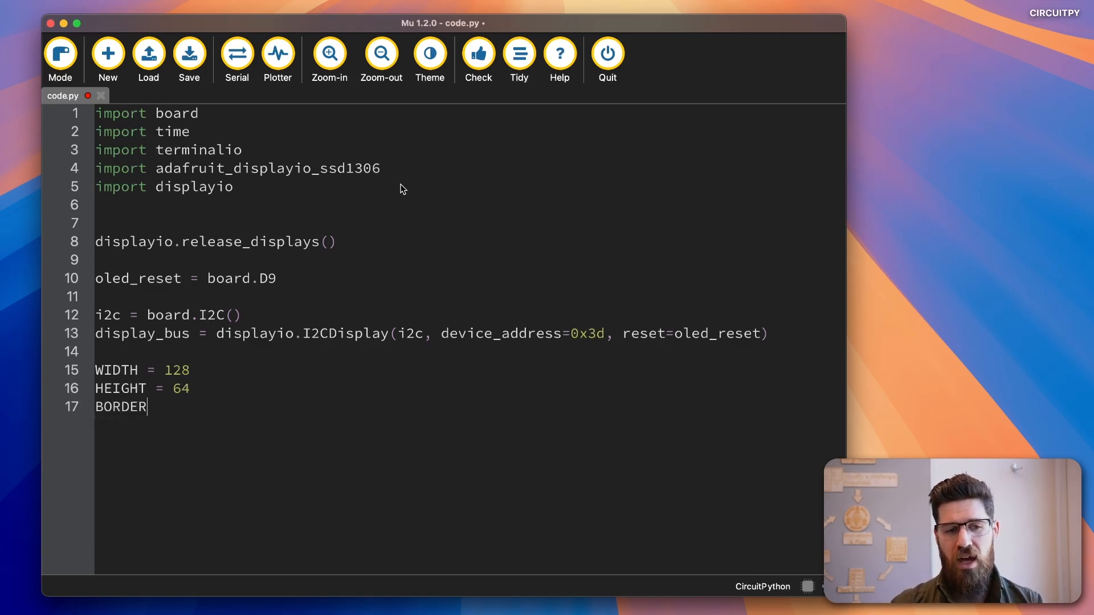
{"action": "type", "text": "= 5"}
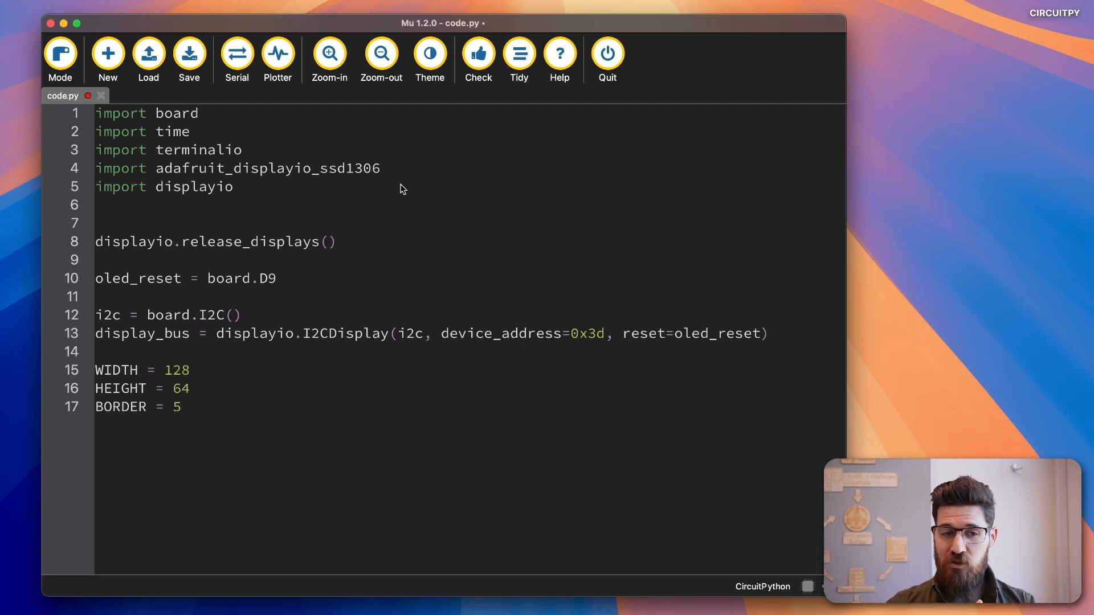
{"action": "type", "text": "2"}
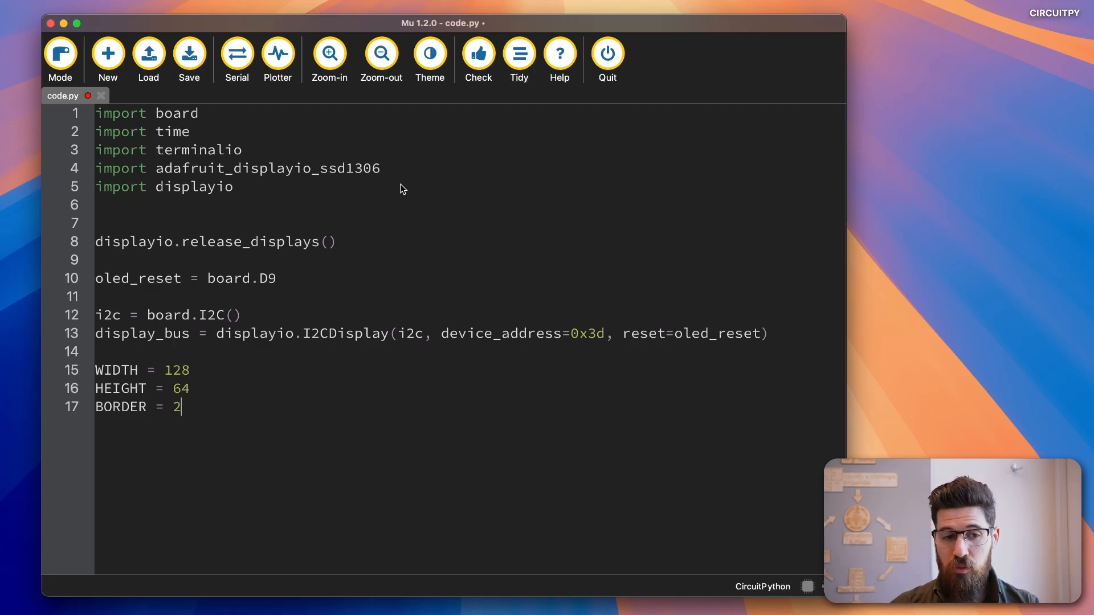
{"action": "type", "text": "5"}
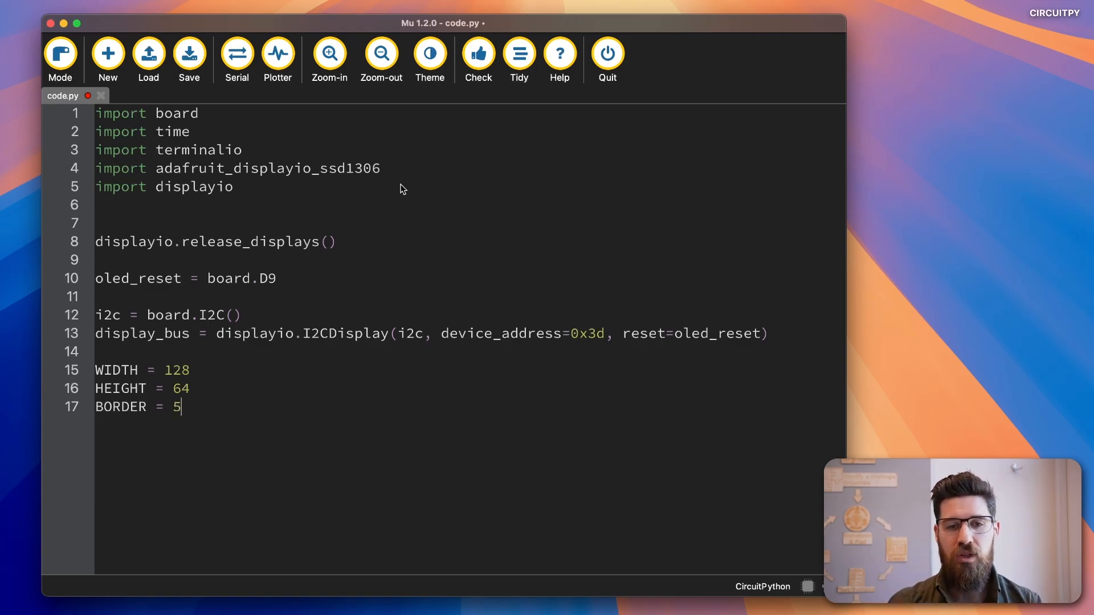
{"action": "key", "text": "enter"}
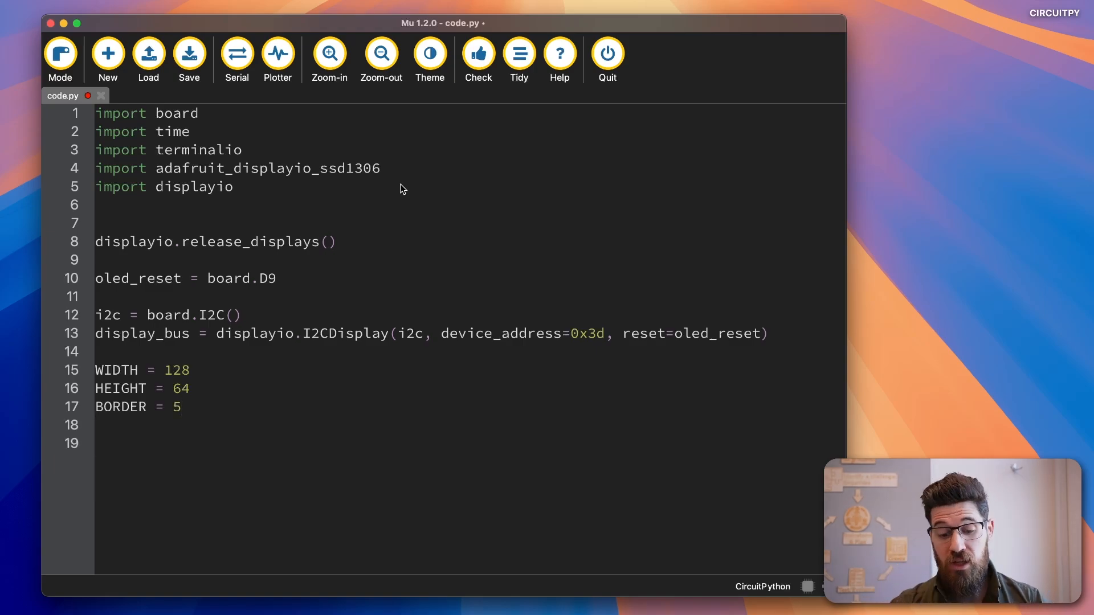
Add display = adafruit_displayio_ssd1306.SSD1306(display_bus, width=WIDTH, height=HEIGHT).
{"action": "type", "text": "display = a"}
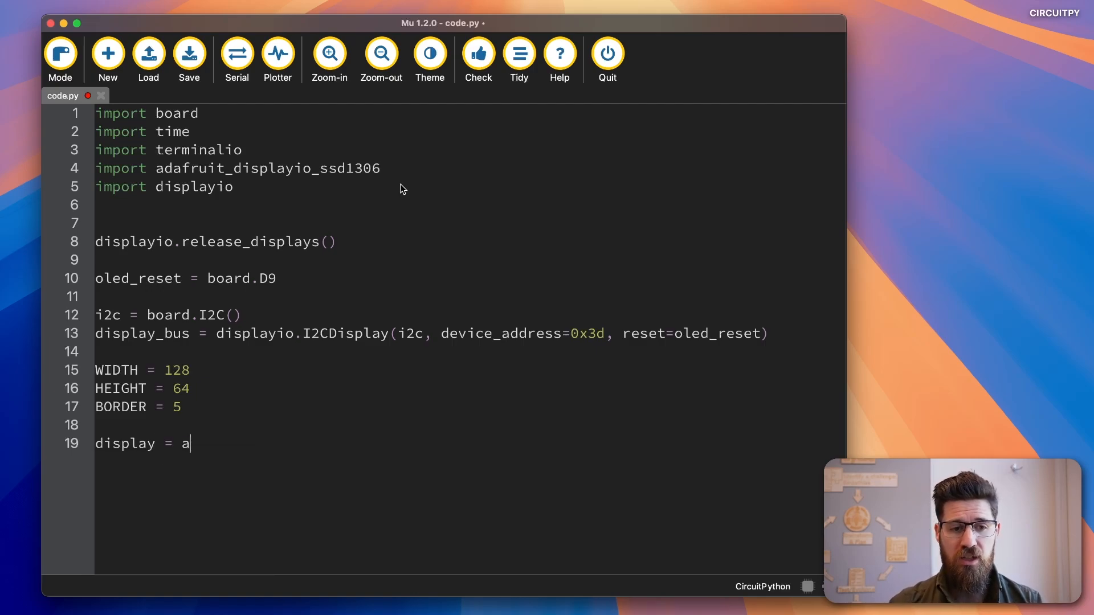
{"action": "type", "text": "dafruit_displayio_ssd1306"}
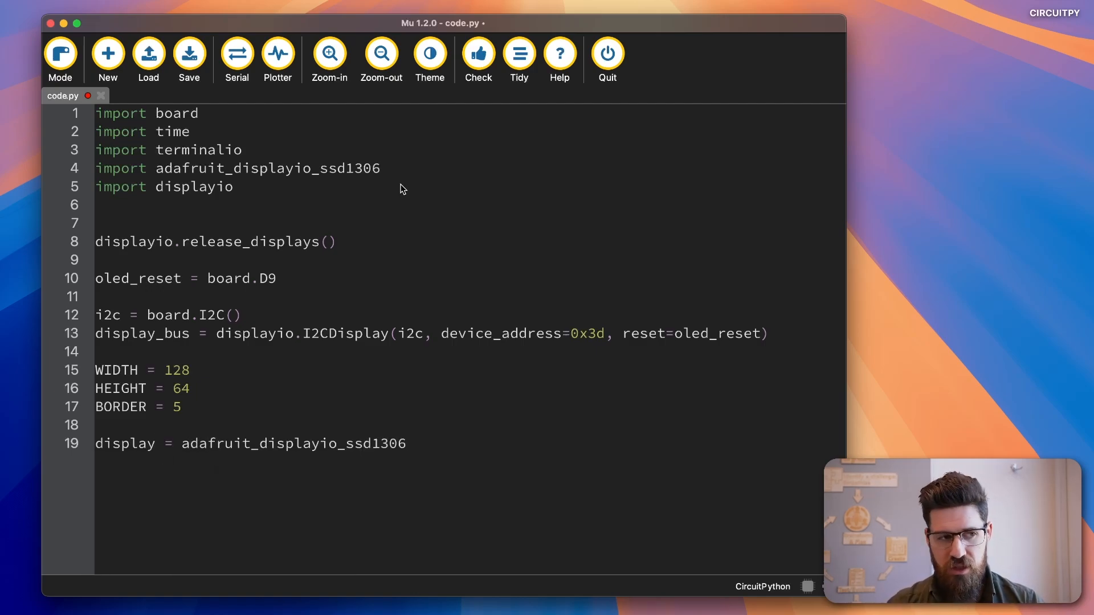
{"action": "type", "text": "."}
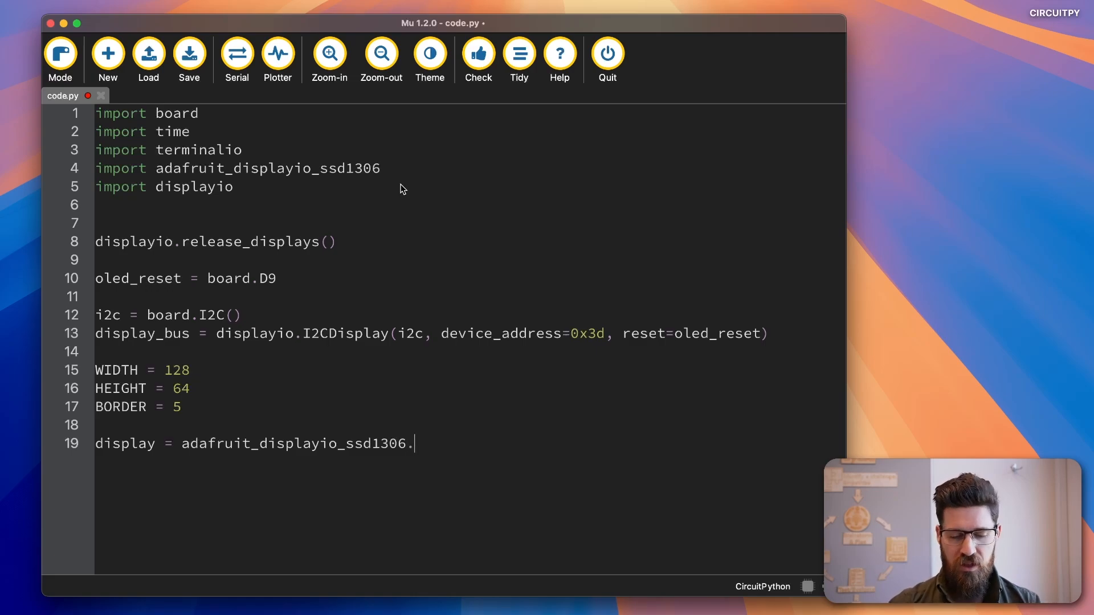
{"action": "type", "text": "SSD130"}
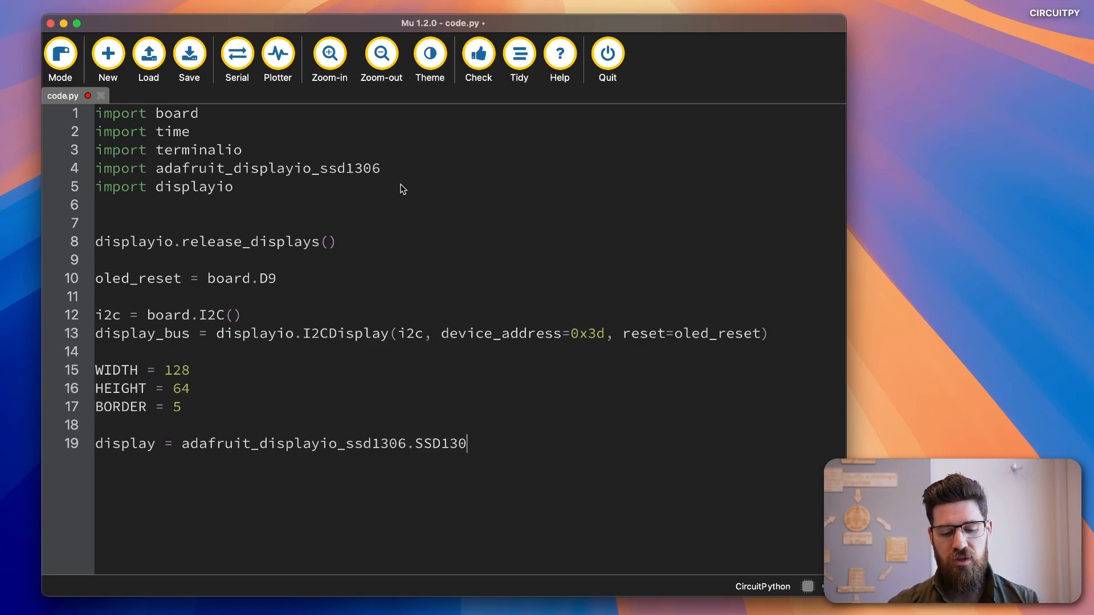
{"action": "type", "text": "6(d"}
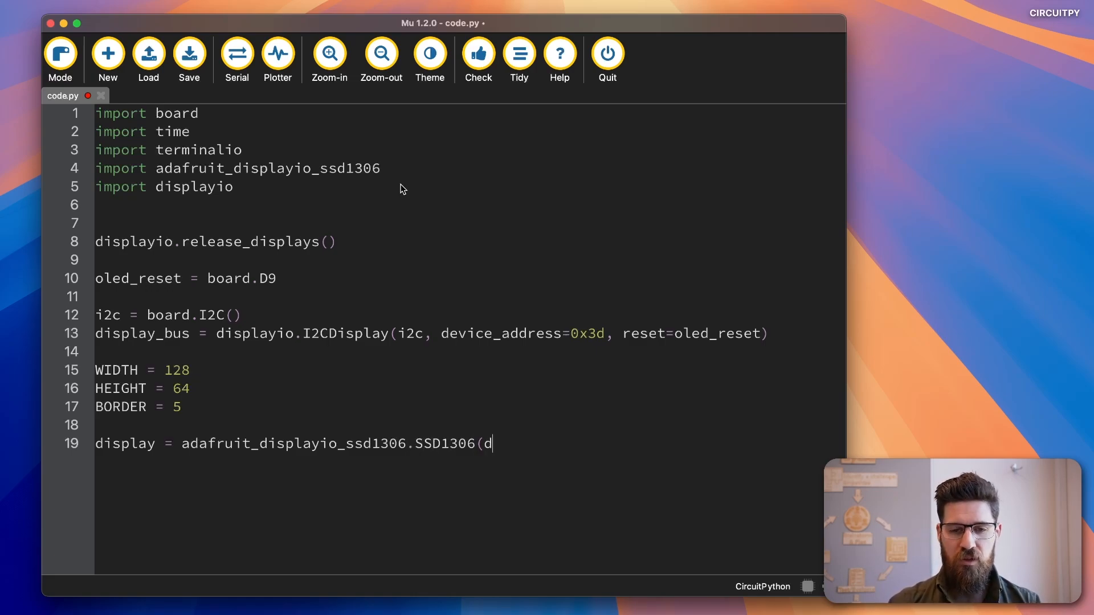
{"action": "type", "text": "isplay_bus, width=WIDT"}
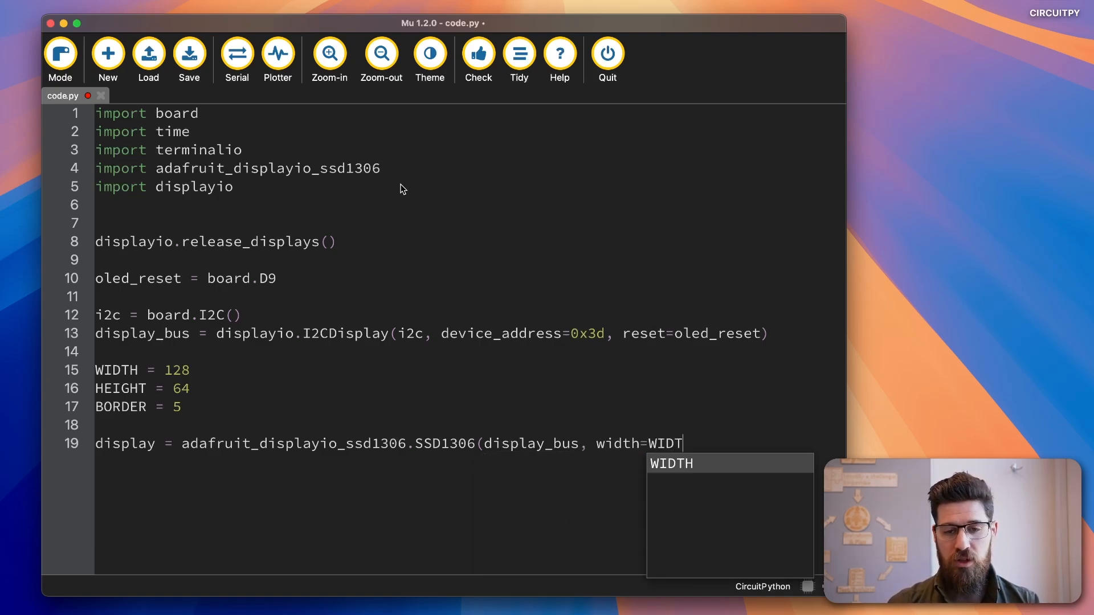
{"action": "type", "text": "H, height"}
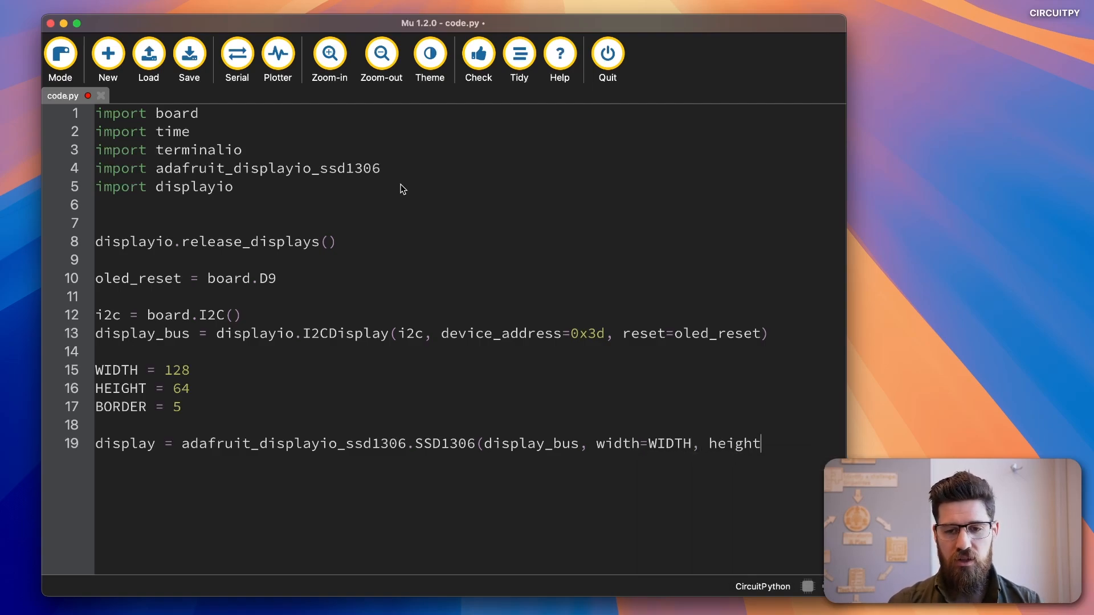
{"action": "type", "text": "HEIGHT"}
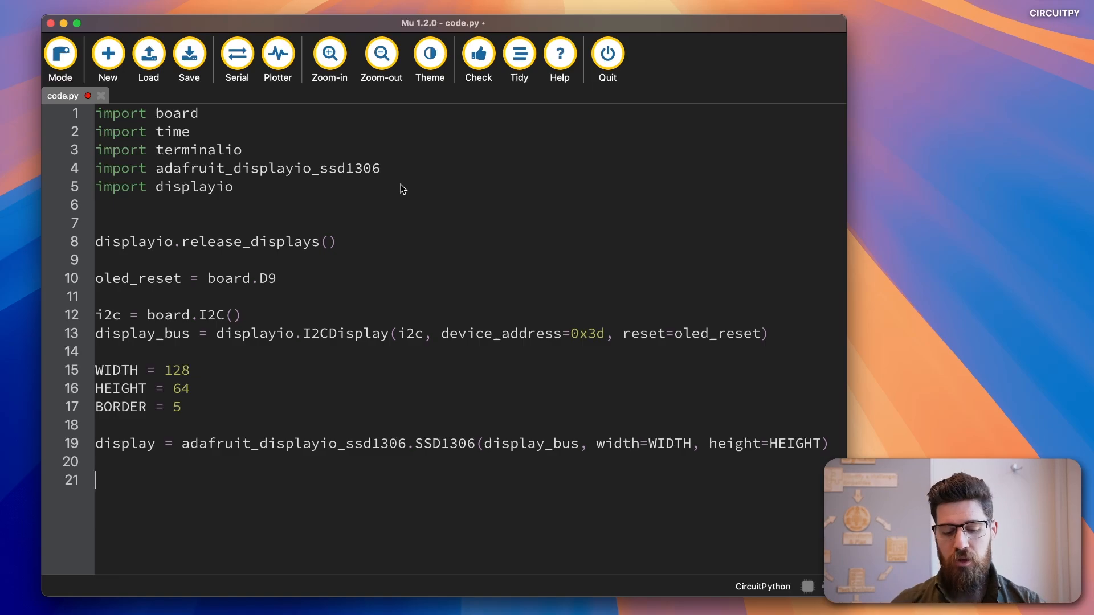
Add a range(5) loop printing "this is loop:" with time.sleep(1), and save code.py.
{"action": "type", "text": "for i in"}
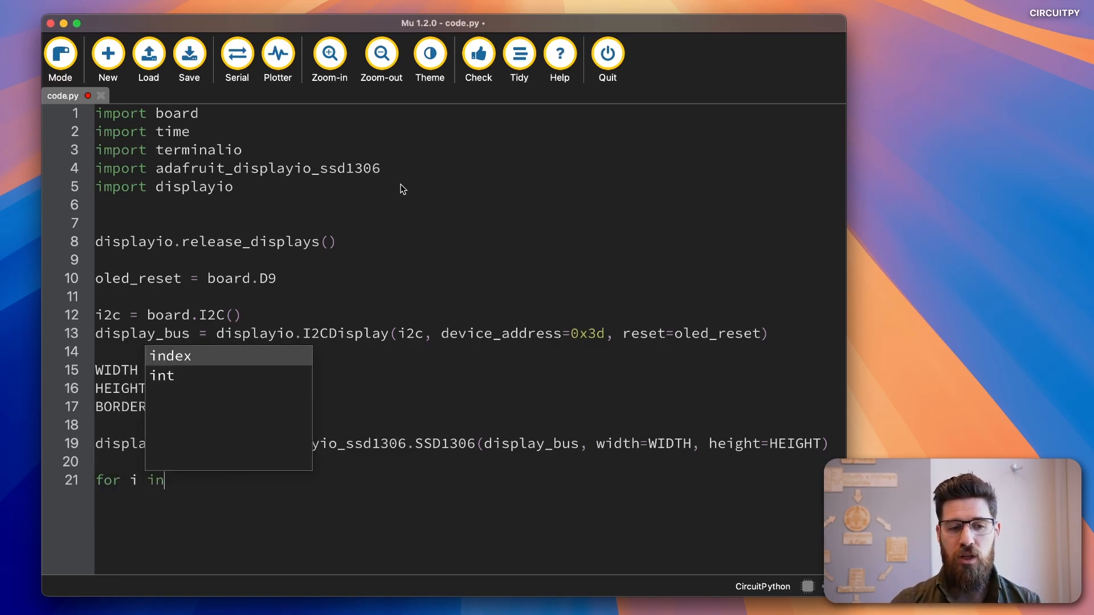
{"action": "type", "text": "range(5)"}
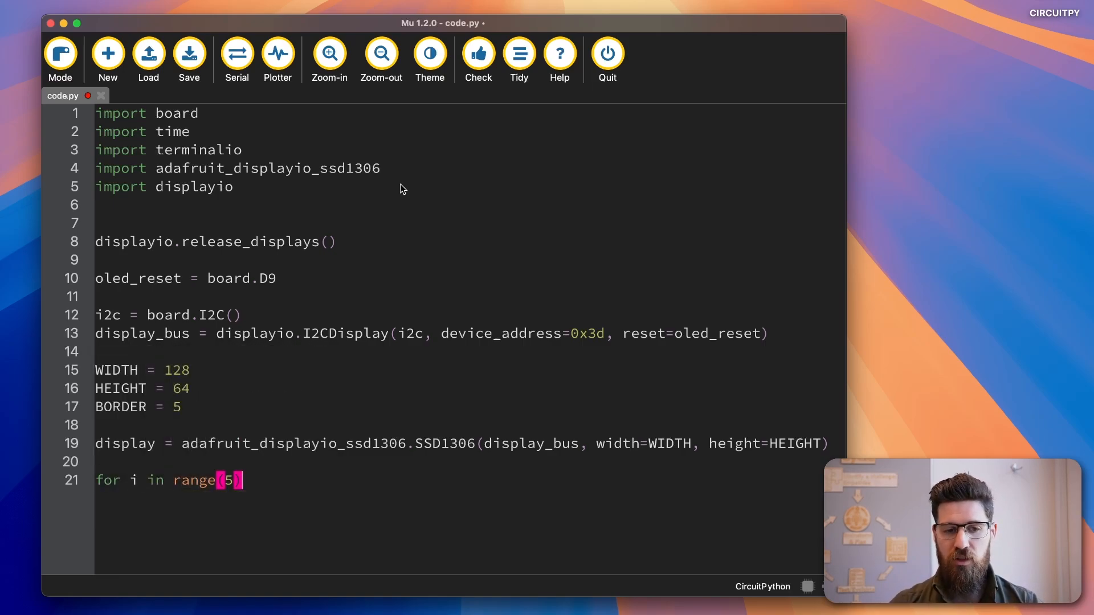
{"action": "type", "text": "print("}
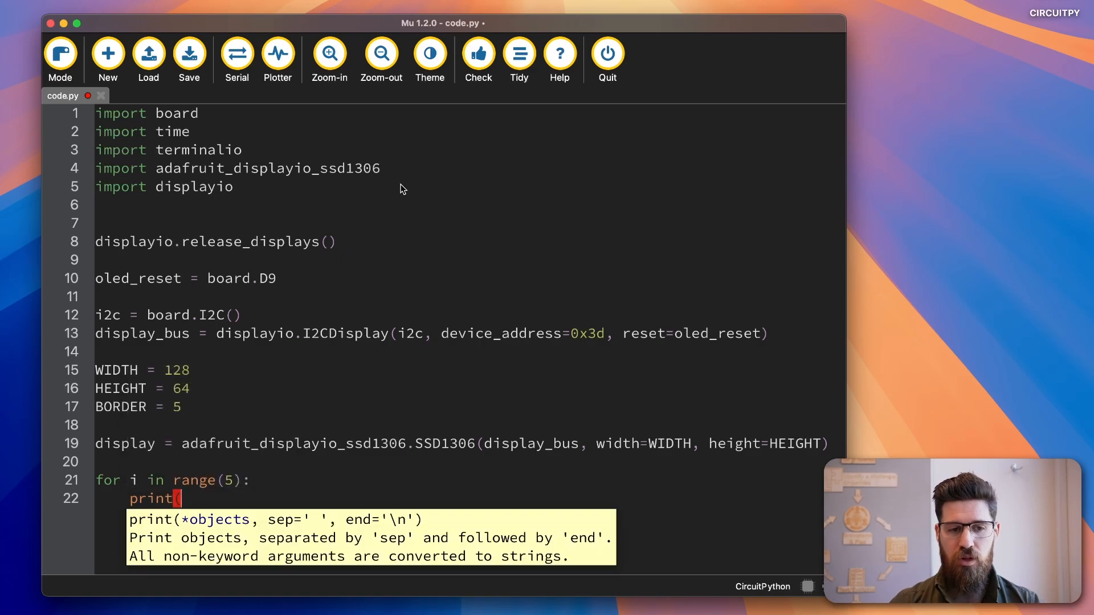
{"action": "type", "text": "\"this is"}
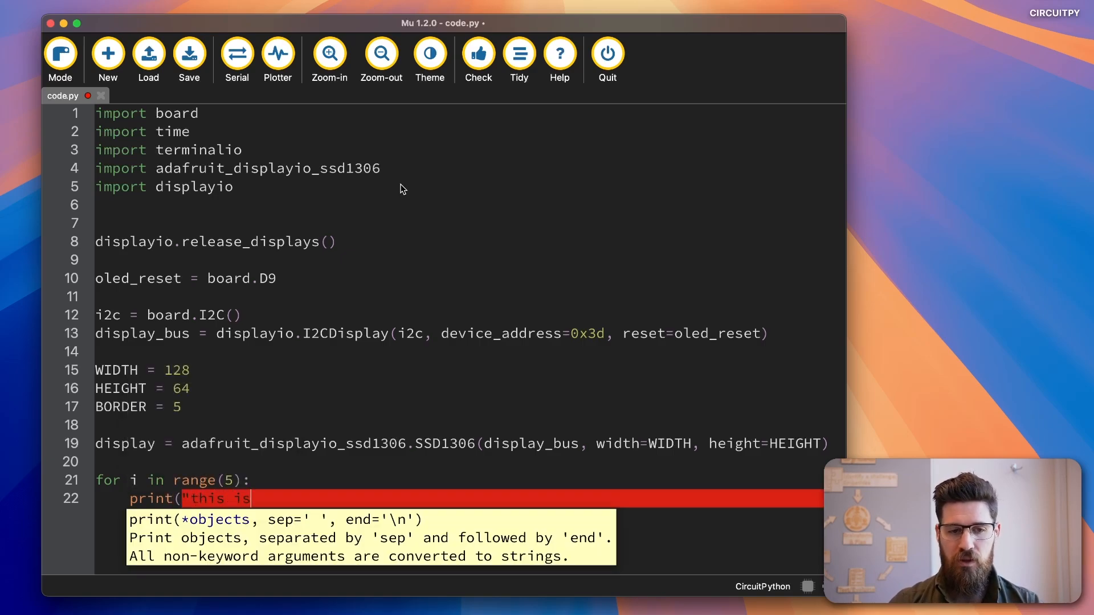
{"action": "type", "text": "lo"}
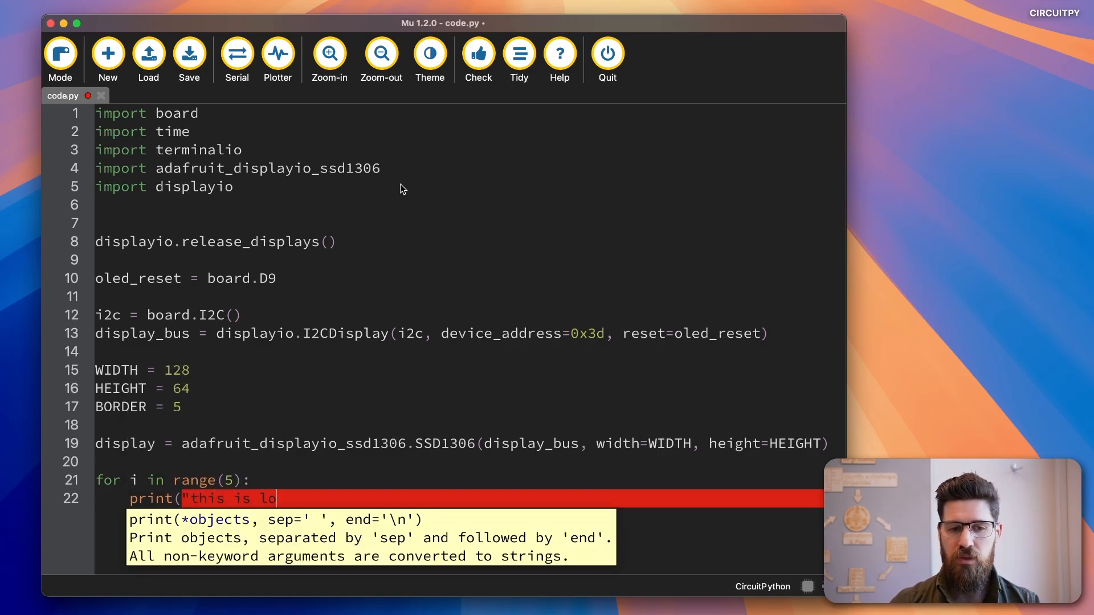
{"action": "type", "text": "op:\""}
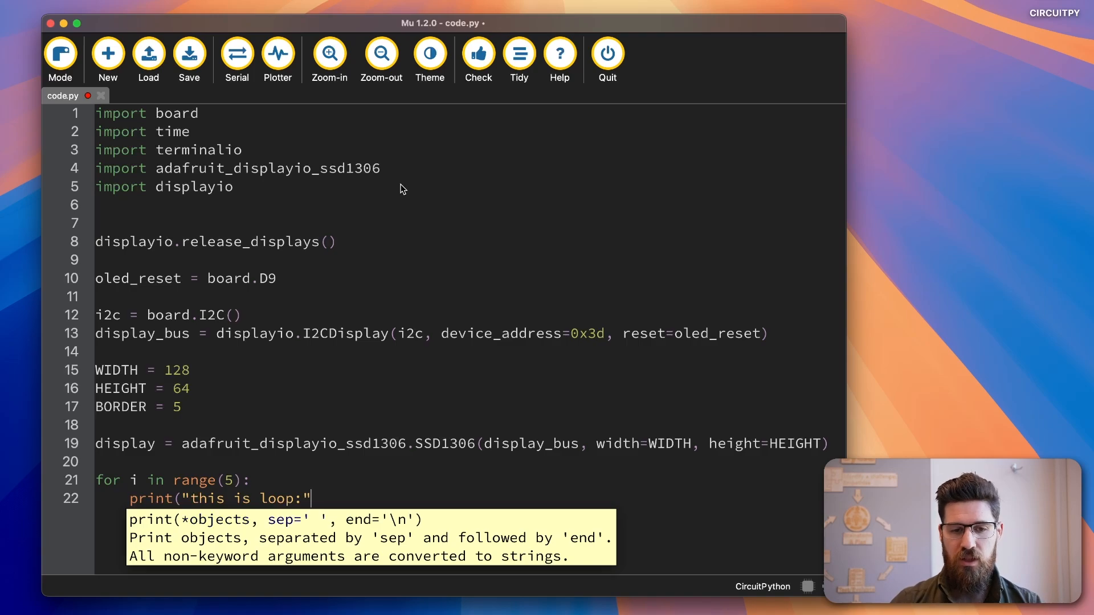
{"action": "type", "text": "time.sleep("}
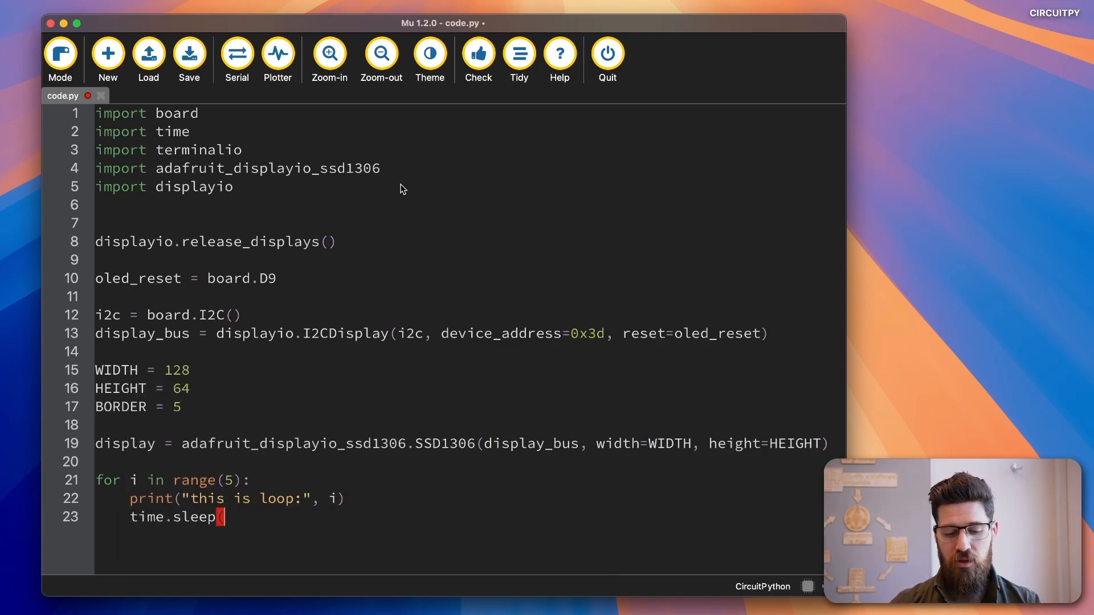
{"action": "type", "text": "1)"}
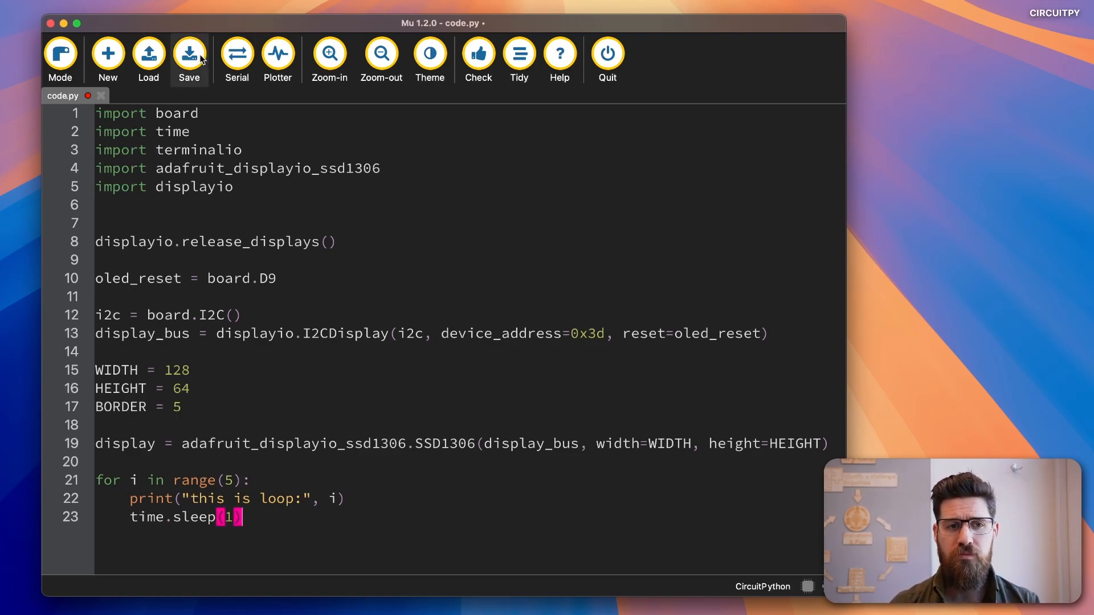
{"action": "left_click", "coordinate": [189, 54]}
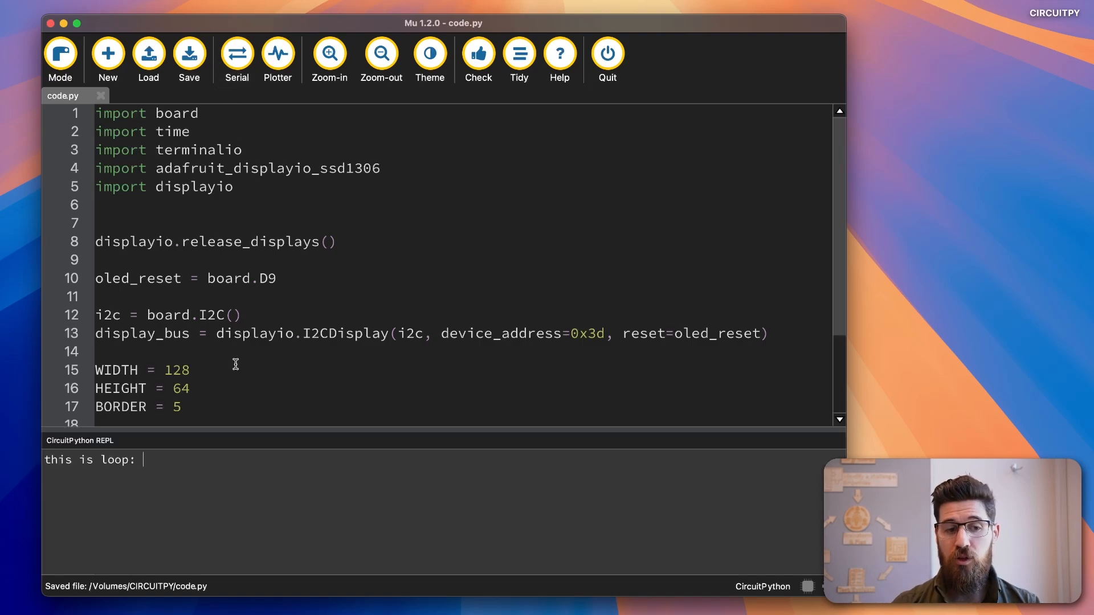